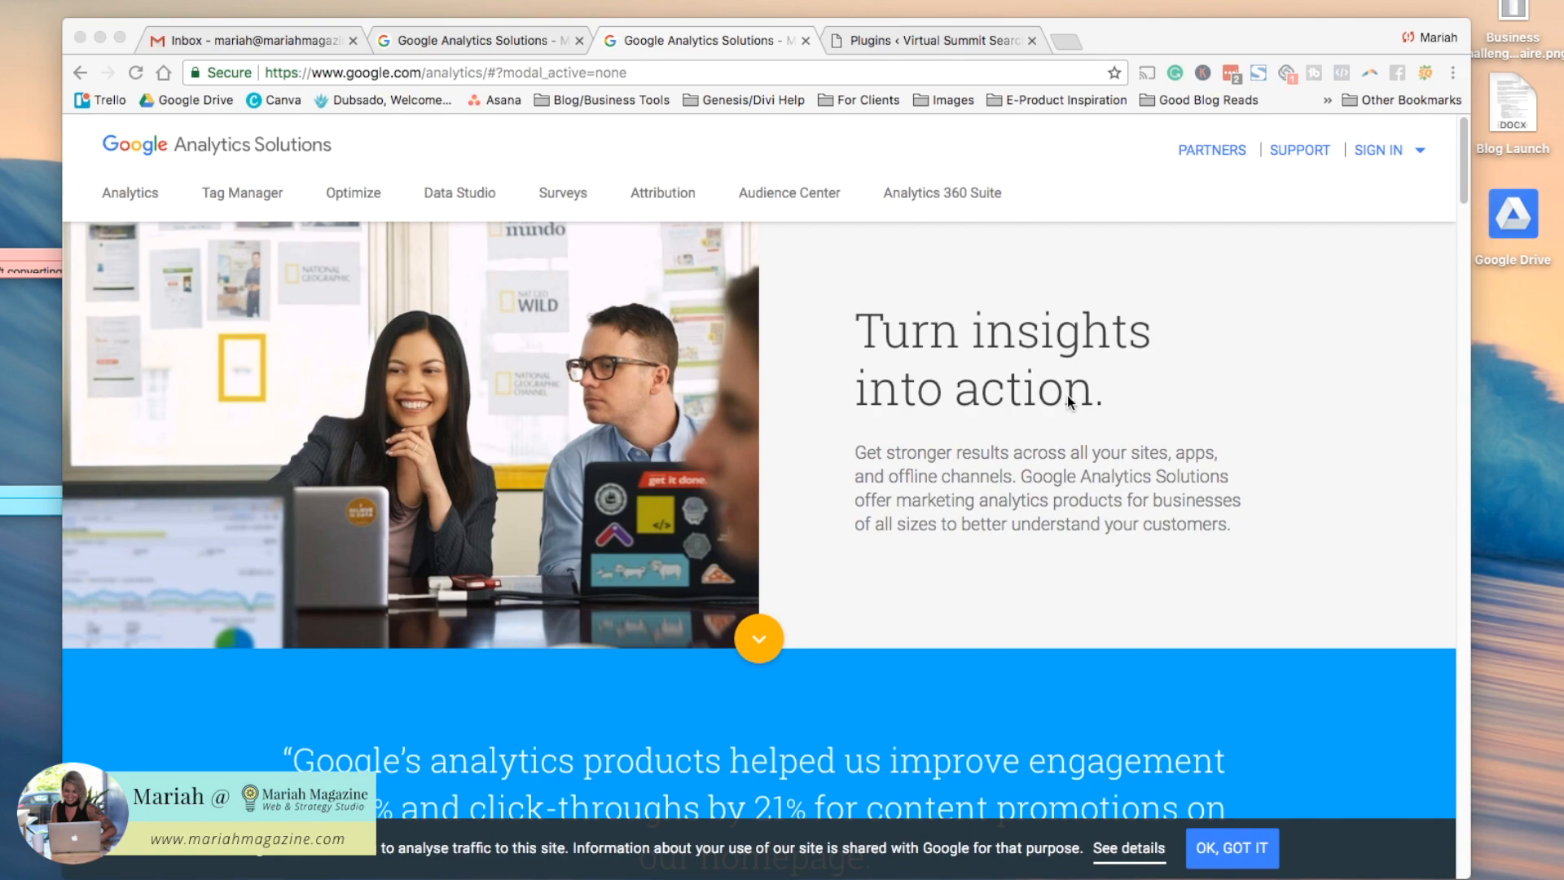
mouse_move(1066, 400)
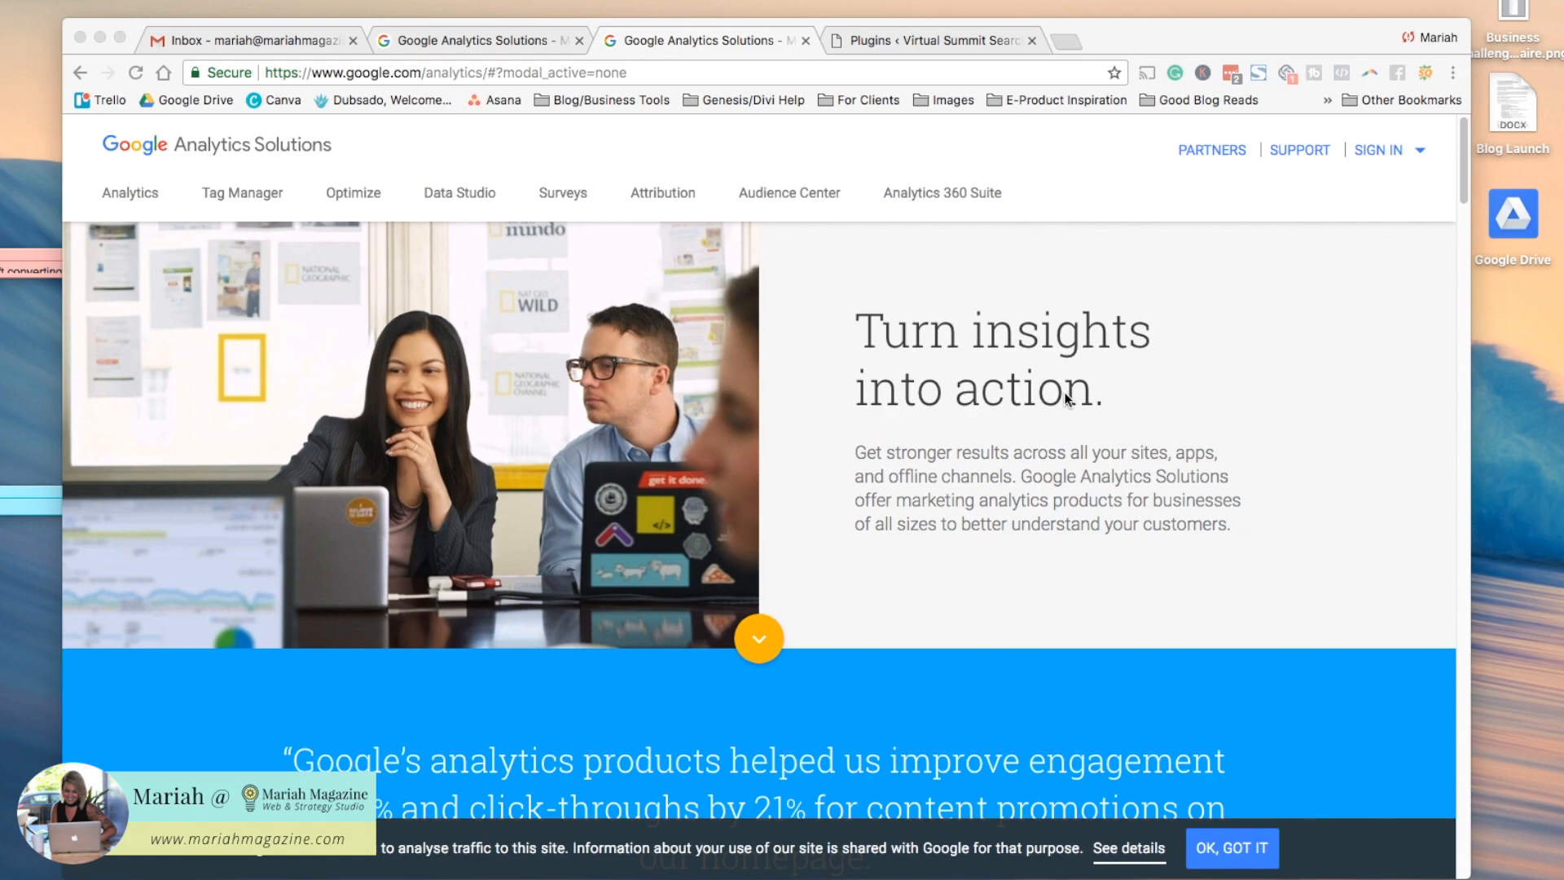
mouse_move(1417, 155)
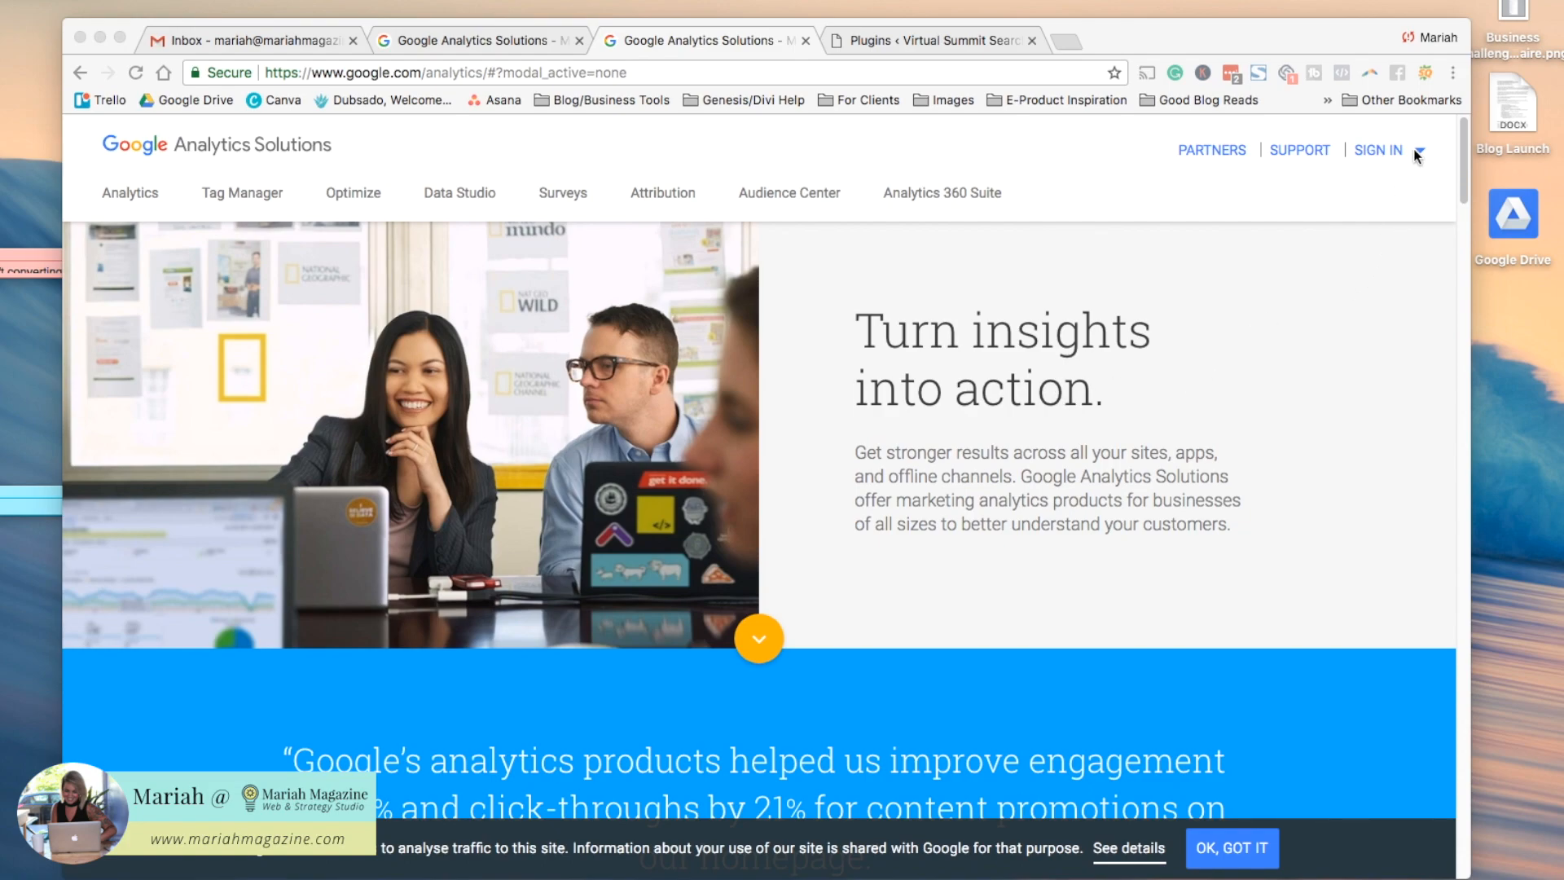
mouse_move(1367, 170)
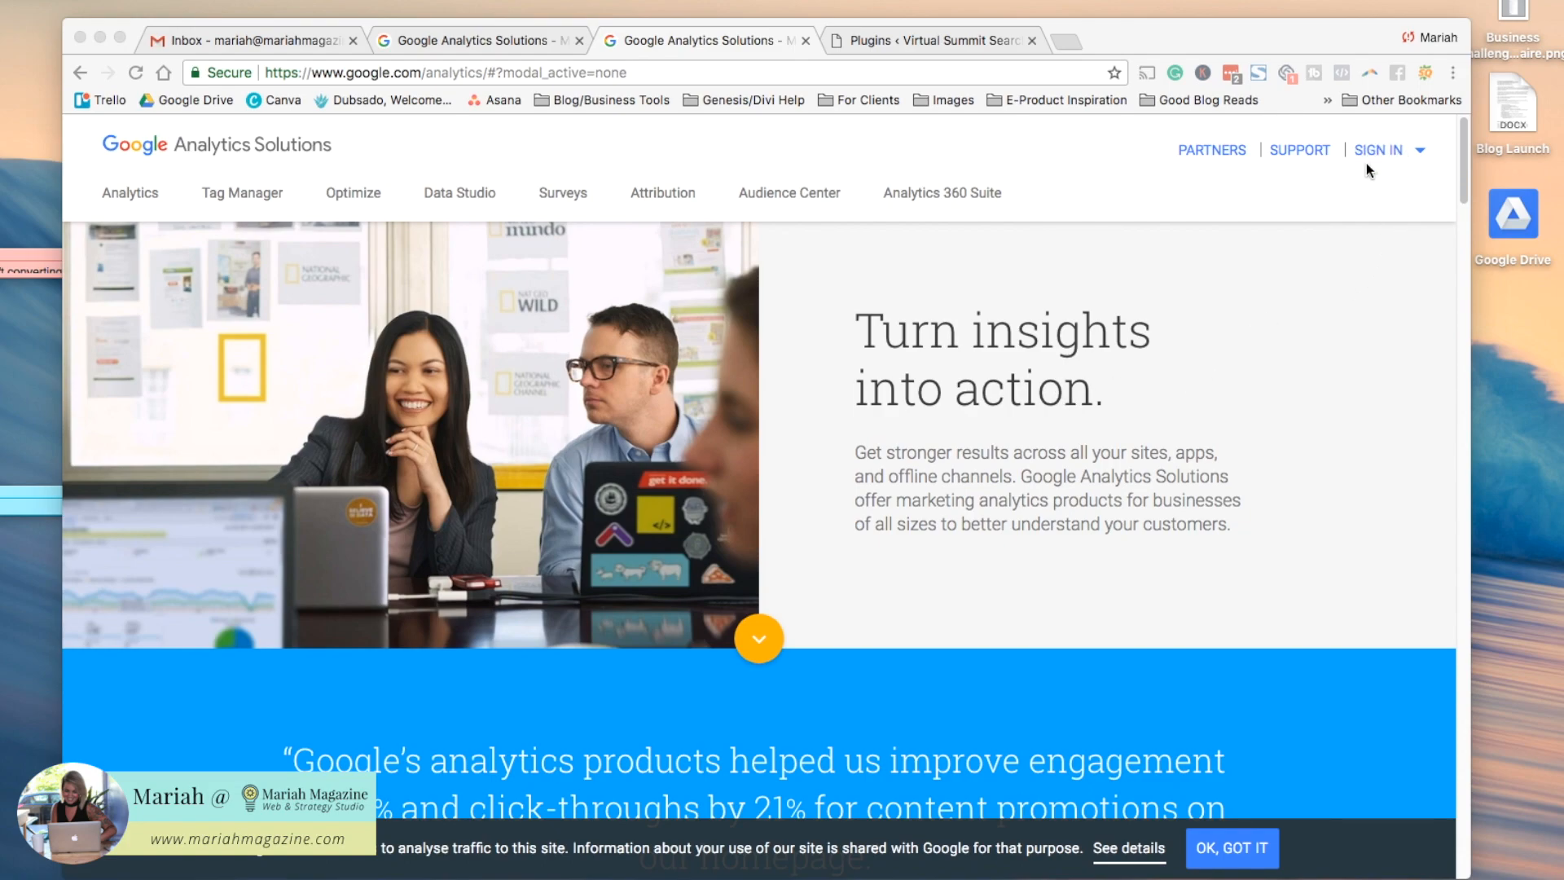
mouse_move(1190, 369)
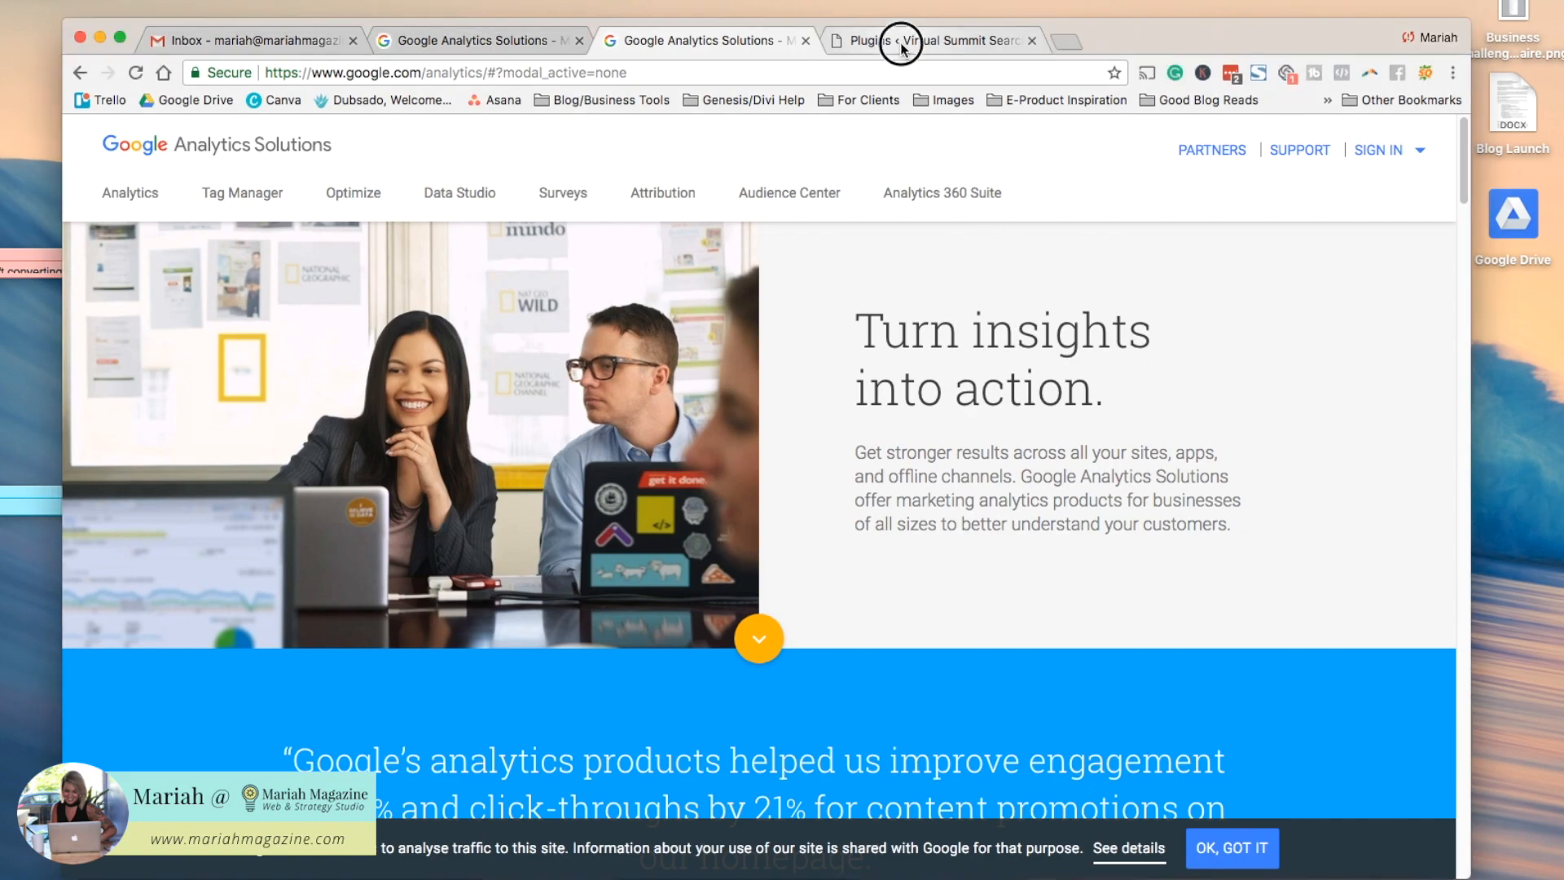
Step: Search plugins for 'monster', then install and activate MonsterInsights Google Analytics for WordPress
click(930, 40)
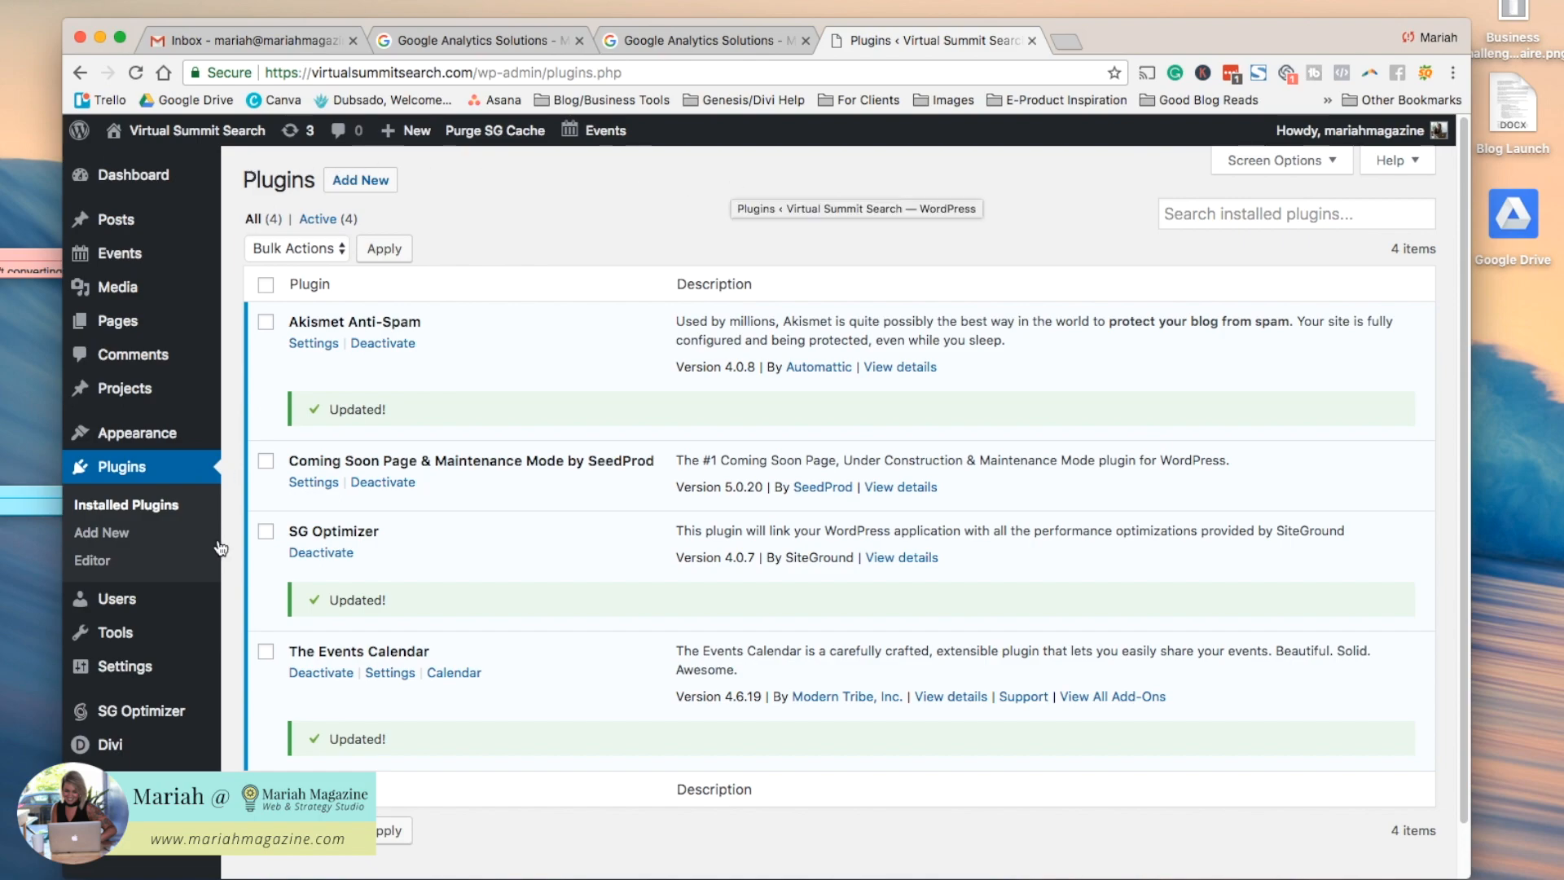
mouse_move(116, 288)
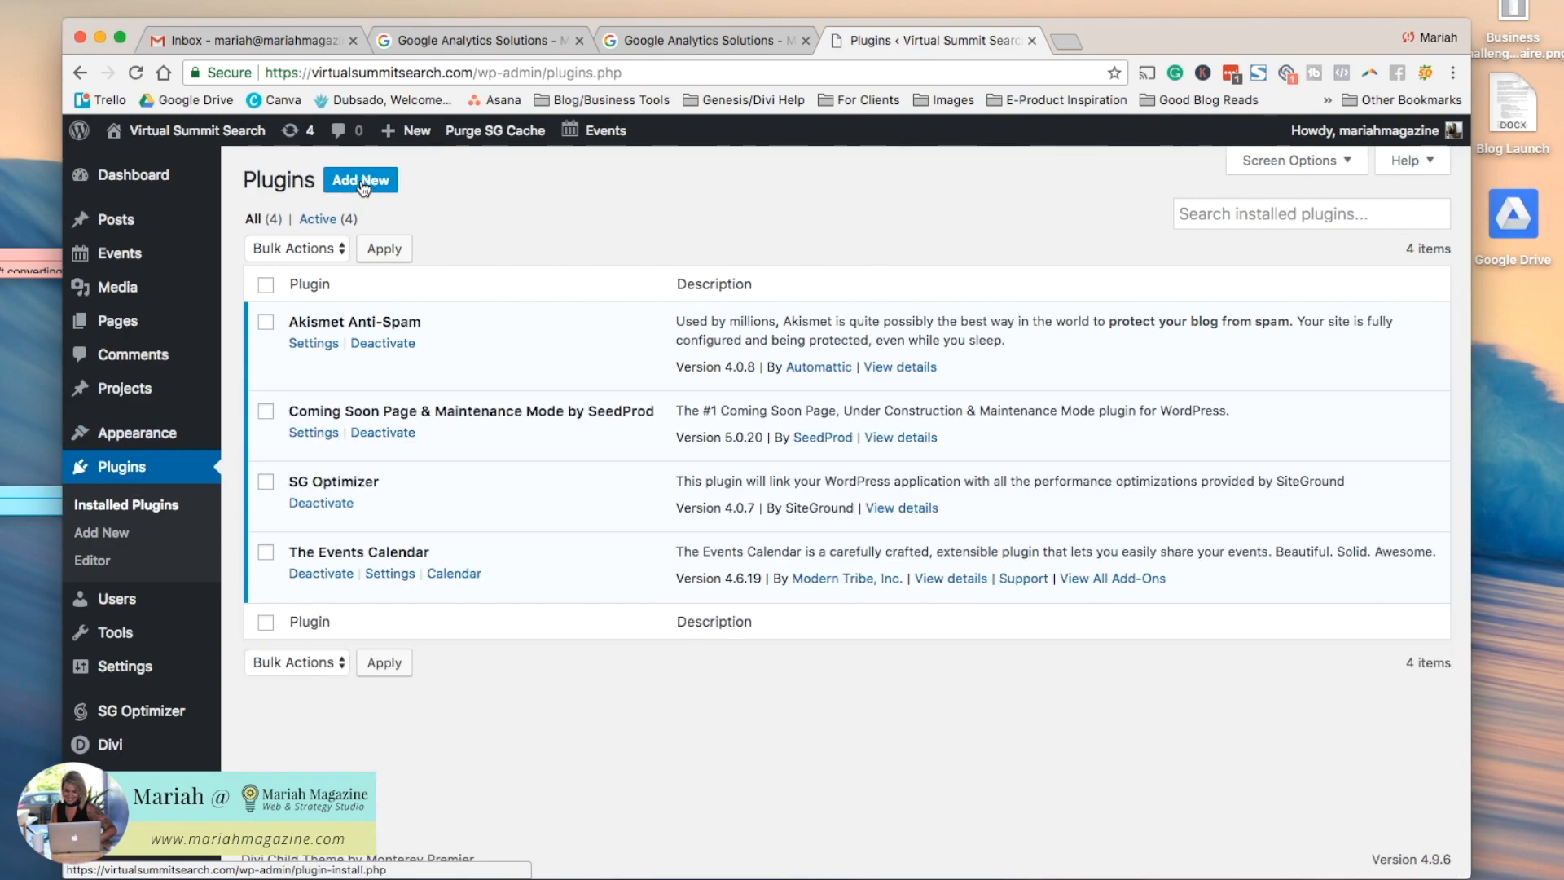
click(360, 180)
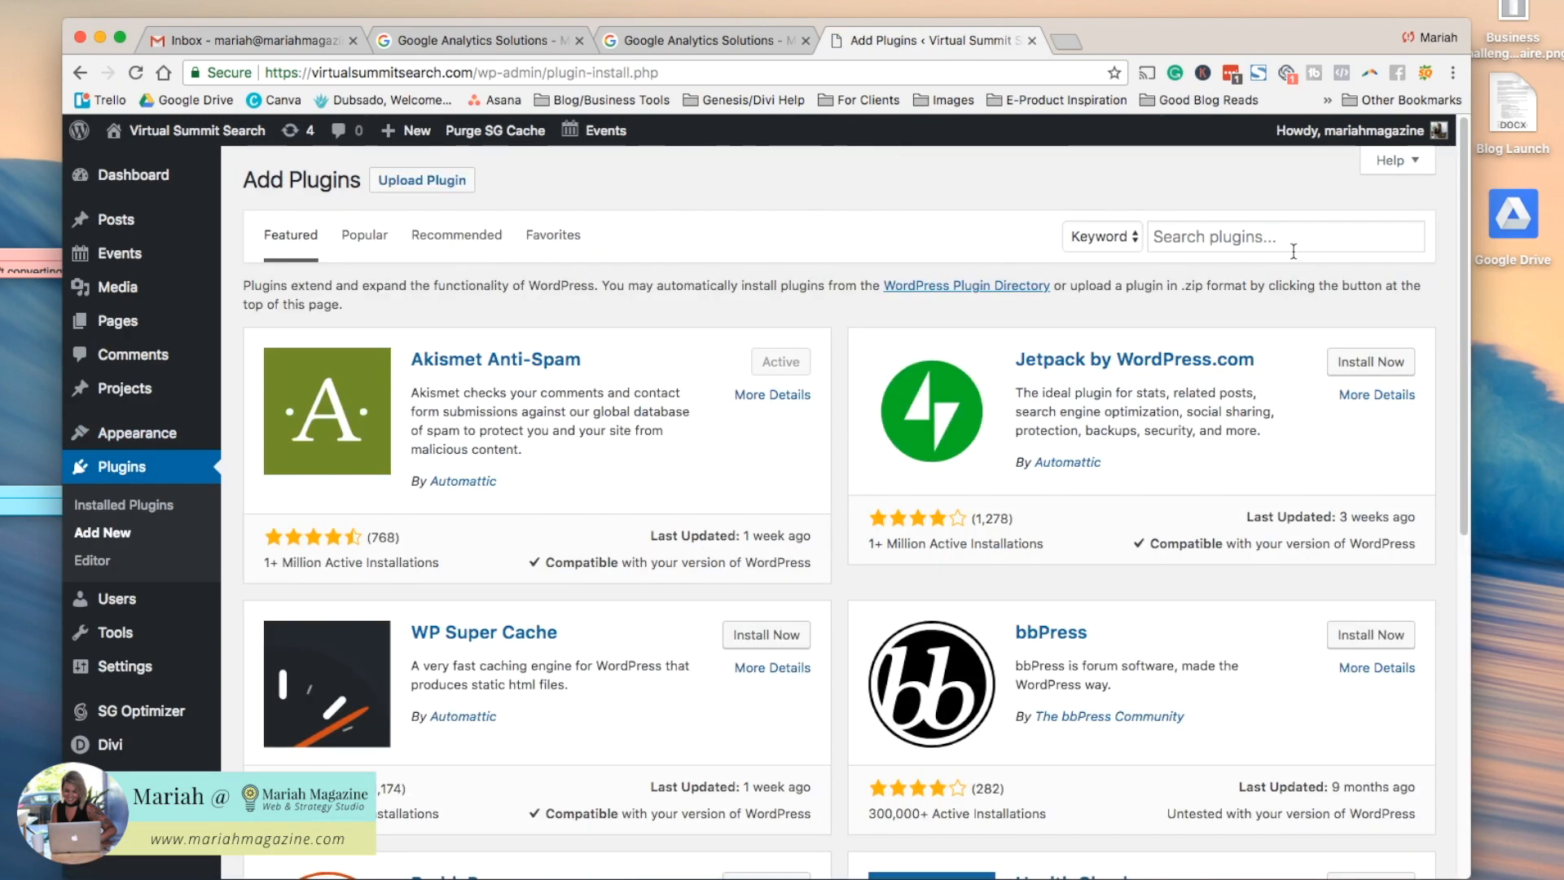
text(monster)
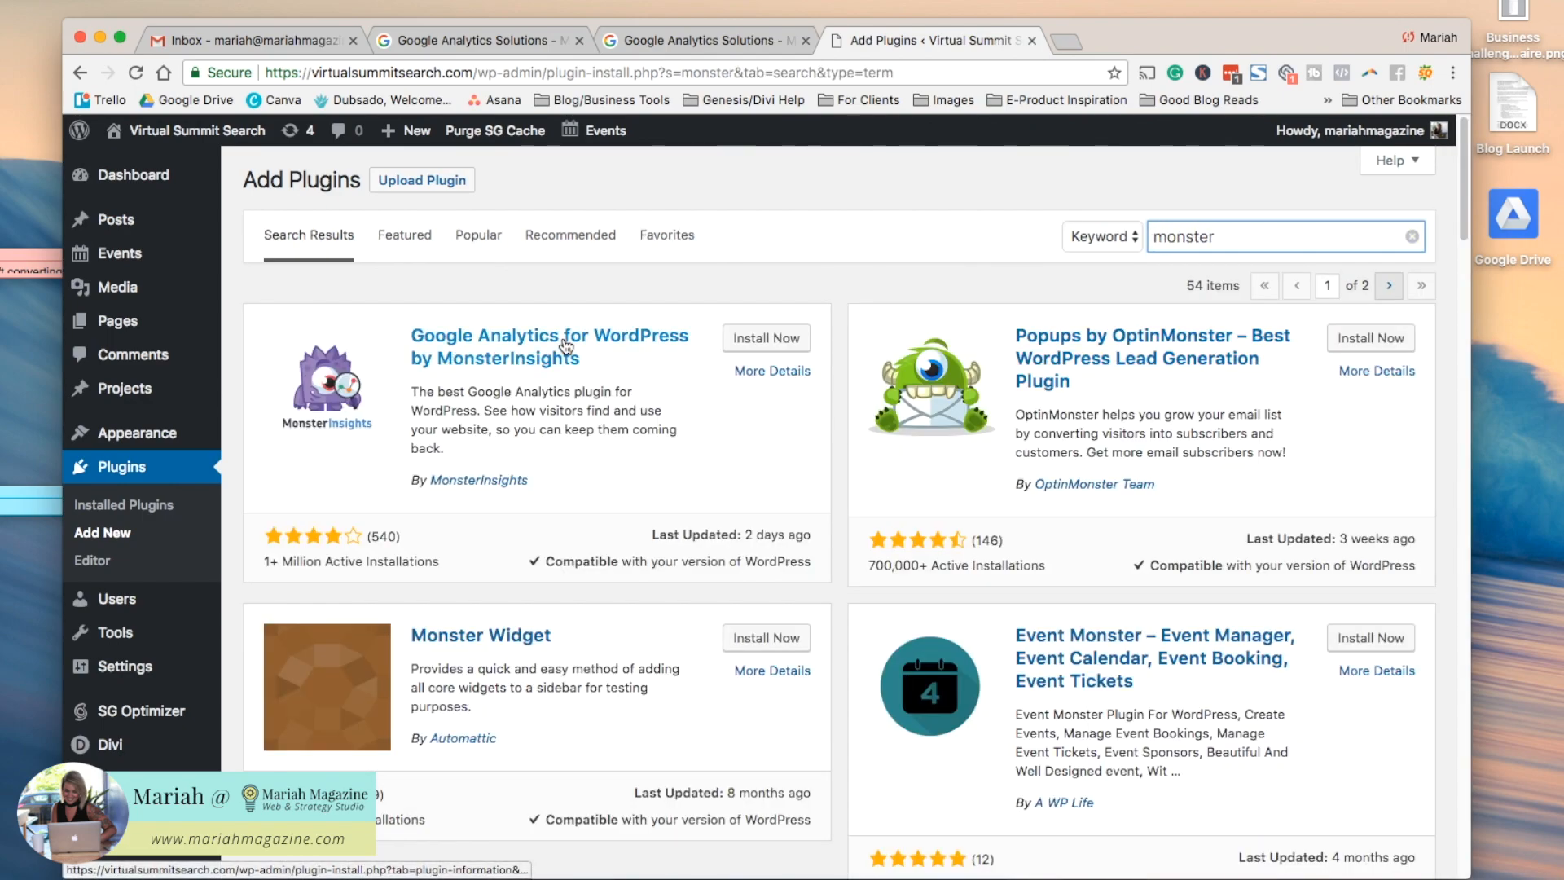
click(765, 337)
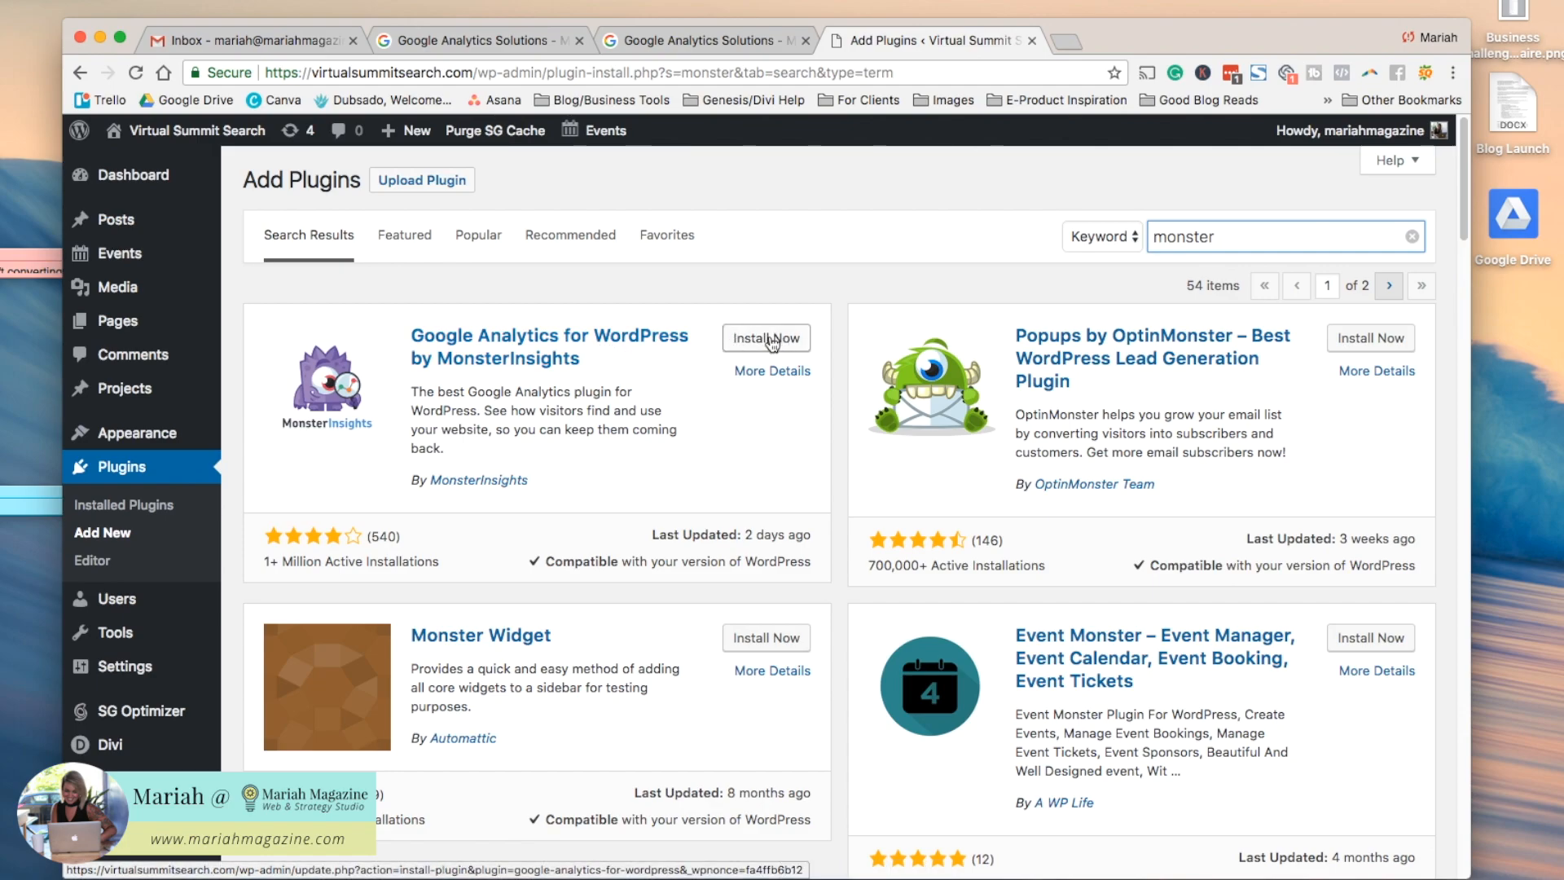
click(764, 337)
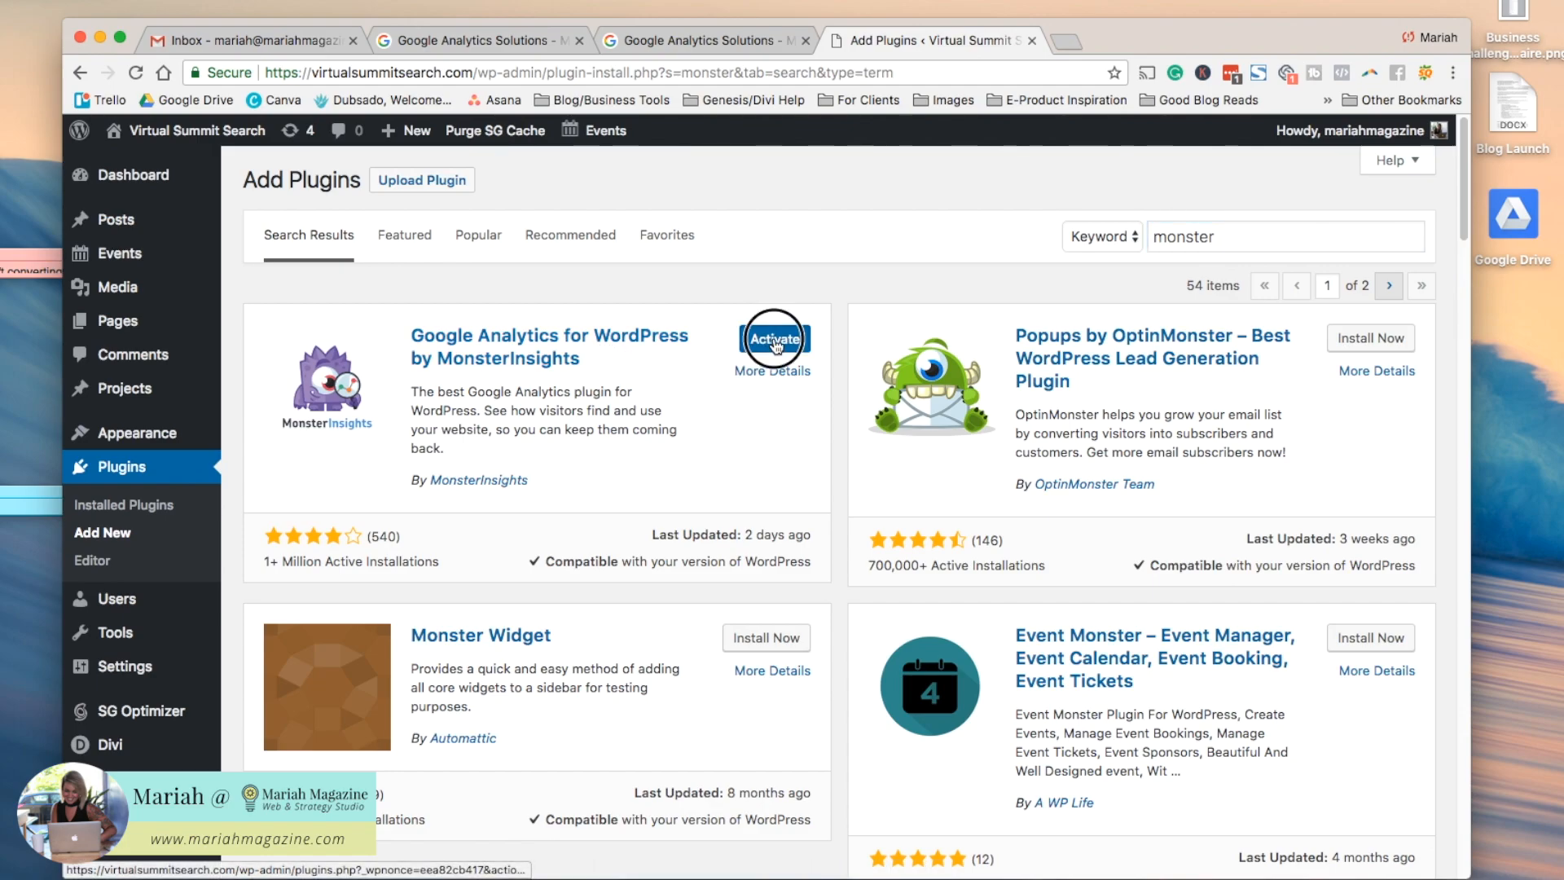
click(774, 337)
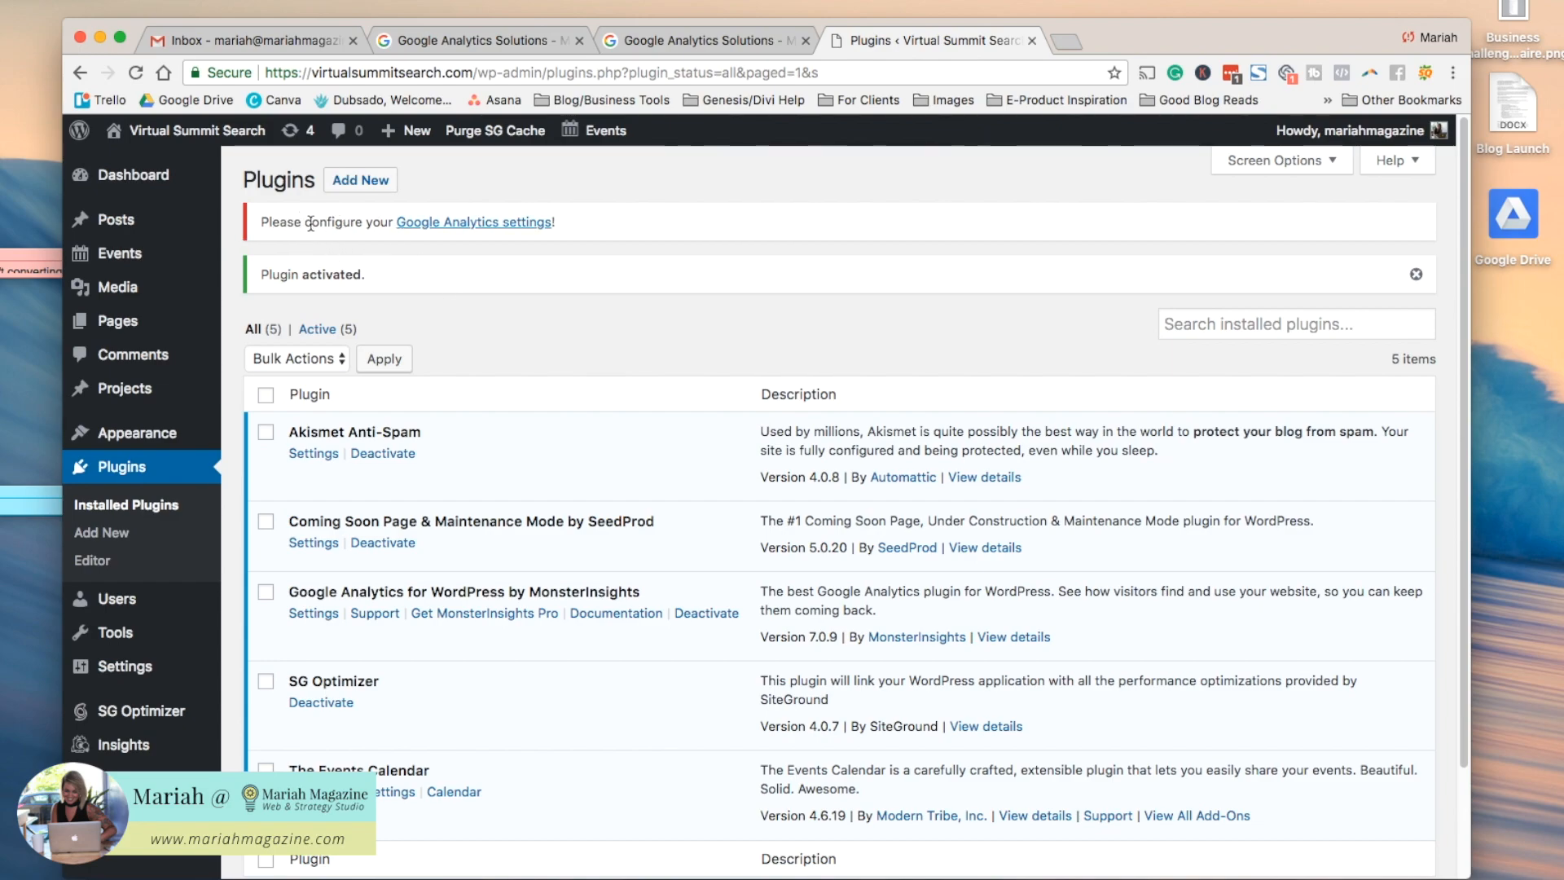
Step: Open MonsterInsights' Google Analytics settings and begin 'Authenticate with your Google account'
click(474, 222)
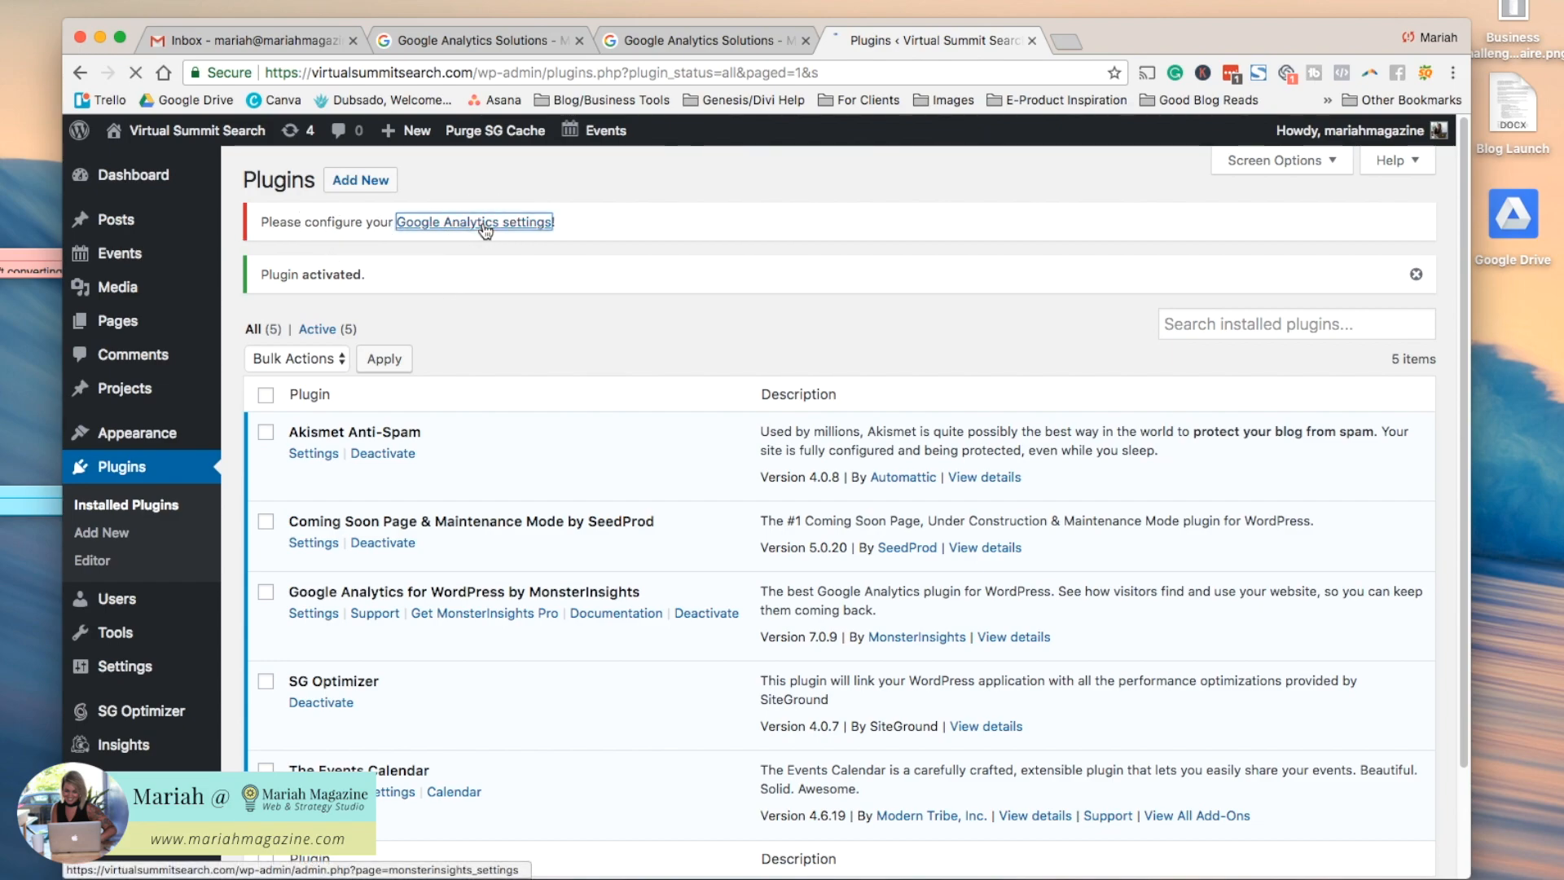
click(474, 221)
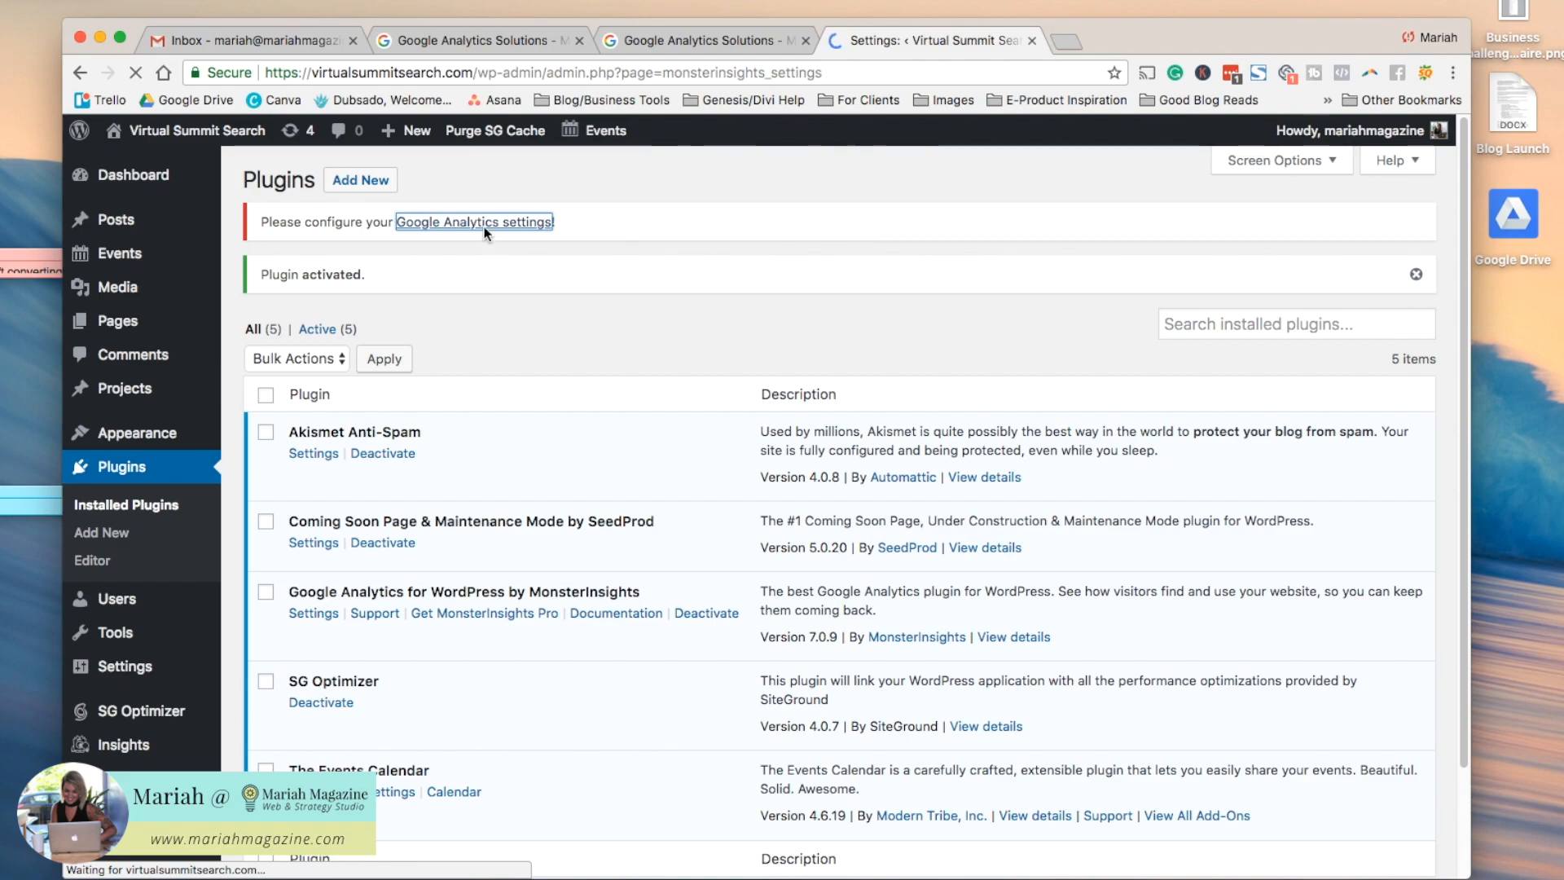
click(474, 221)
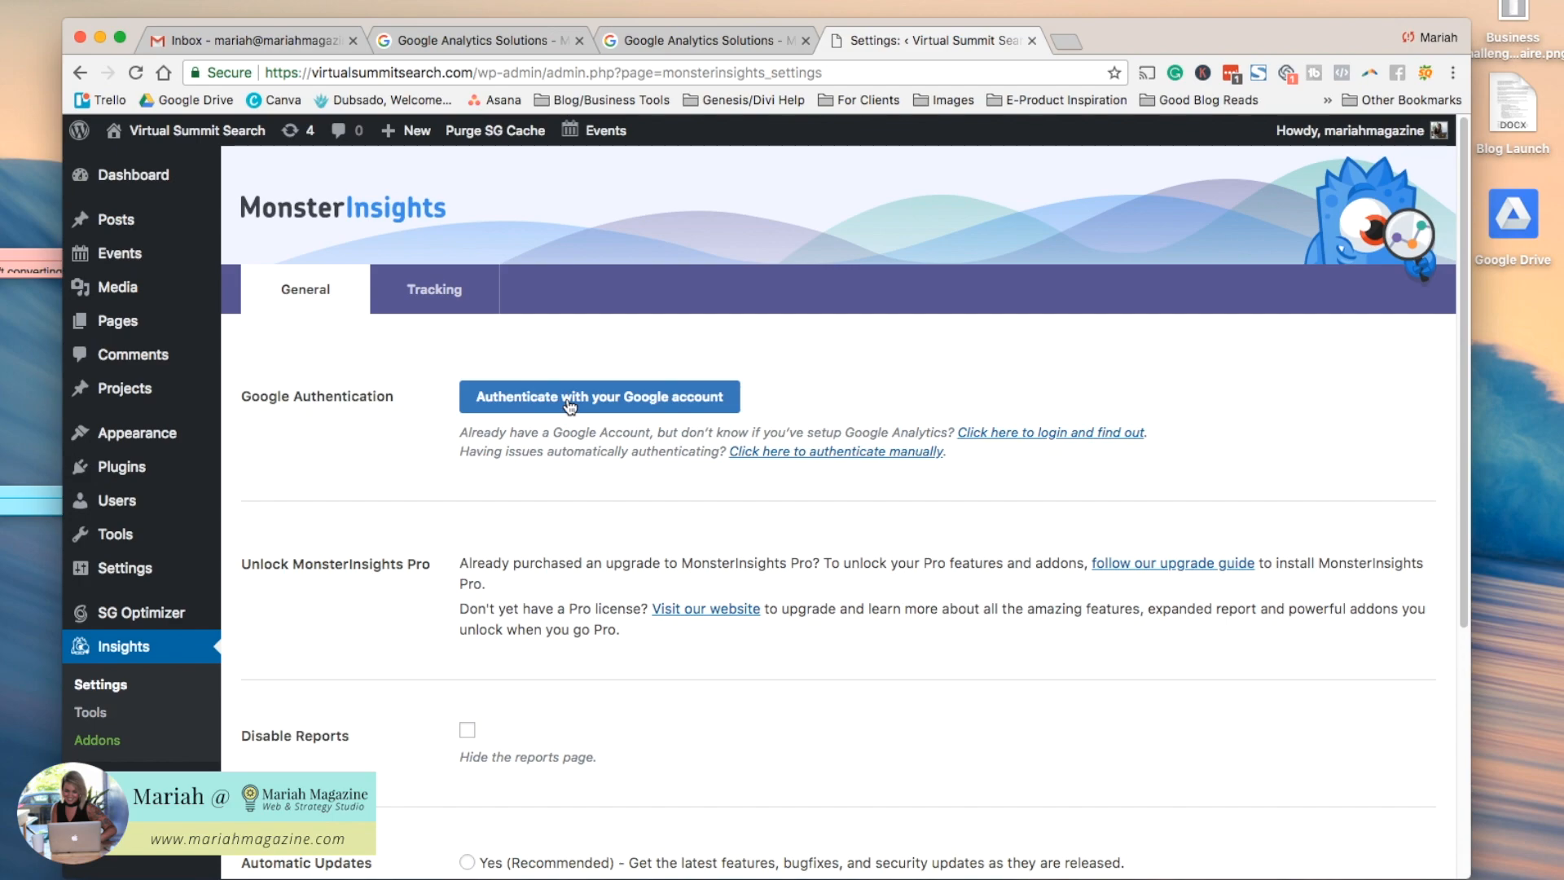
click(567, 404)
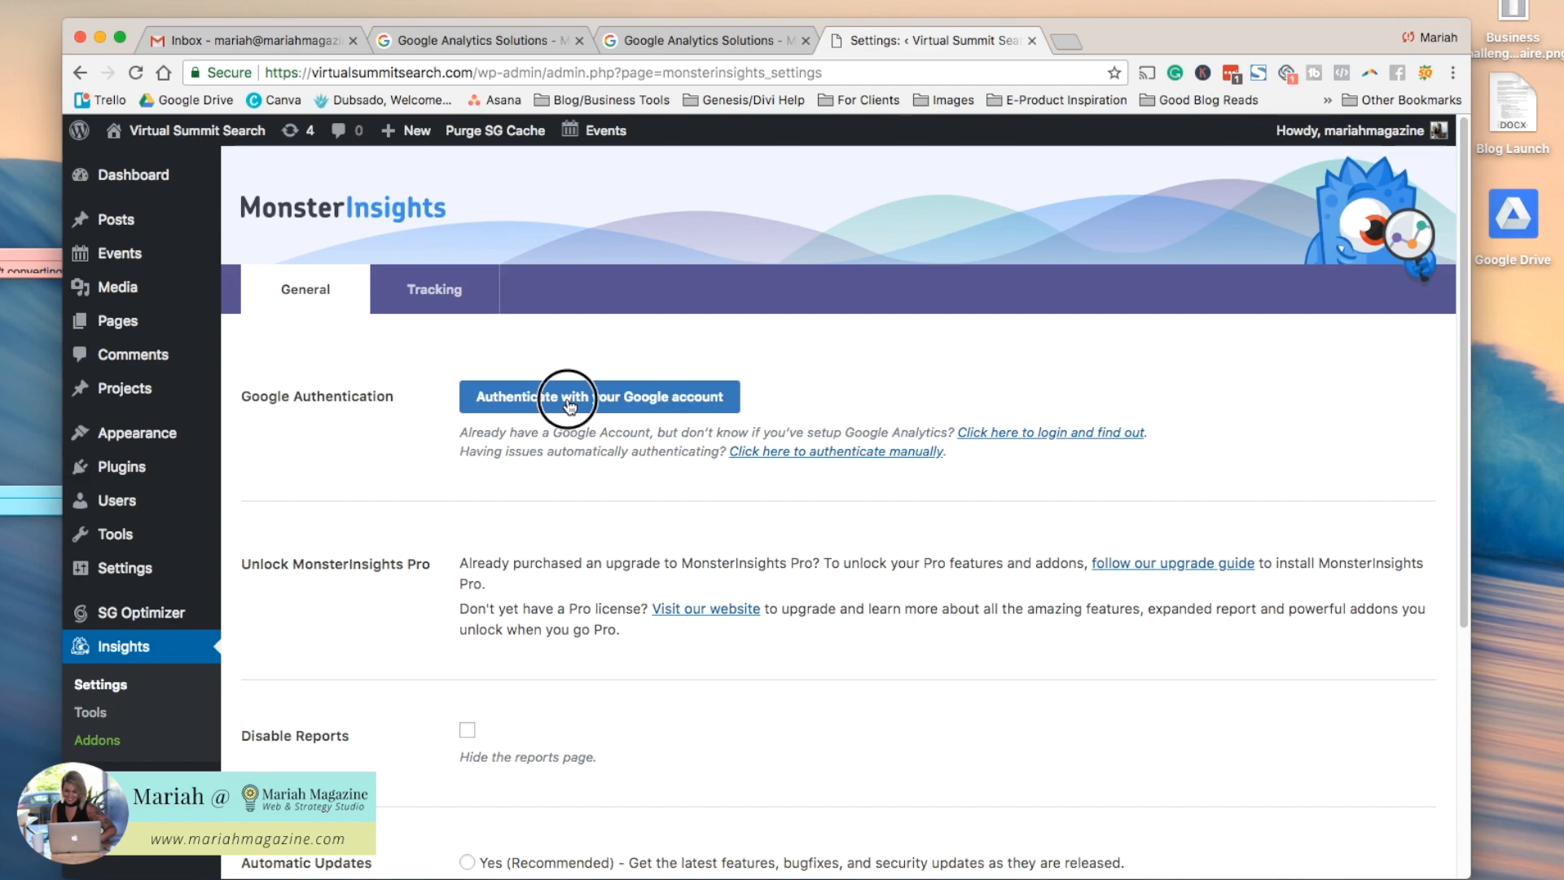
click(597, 396)
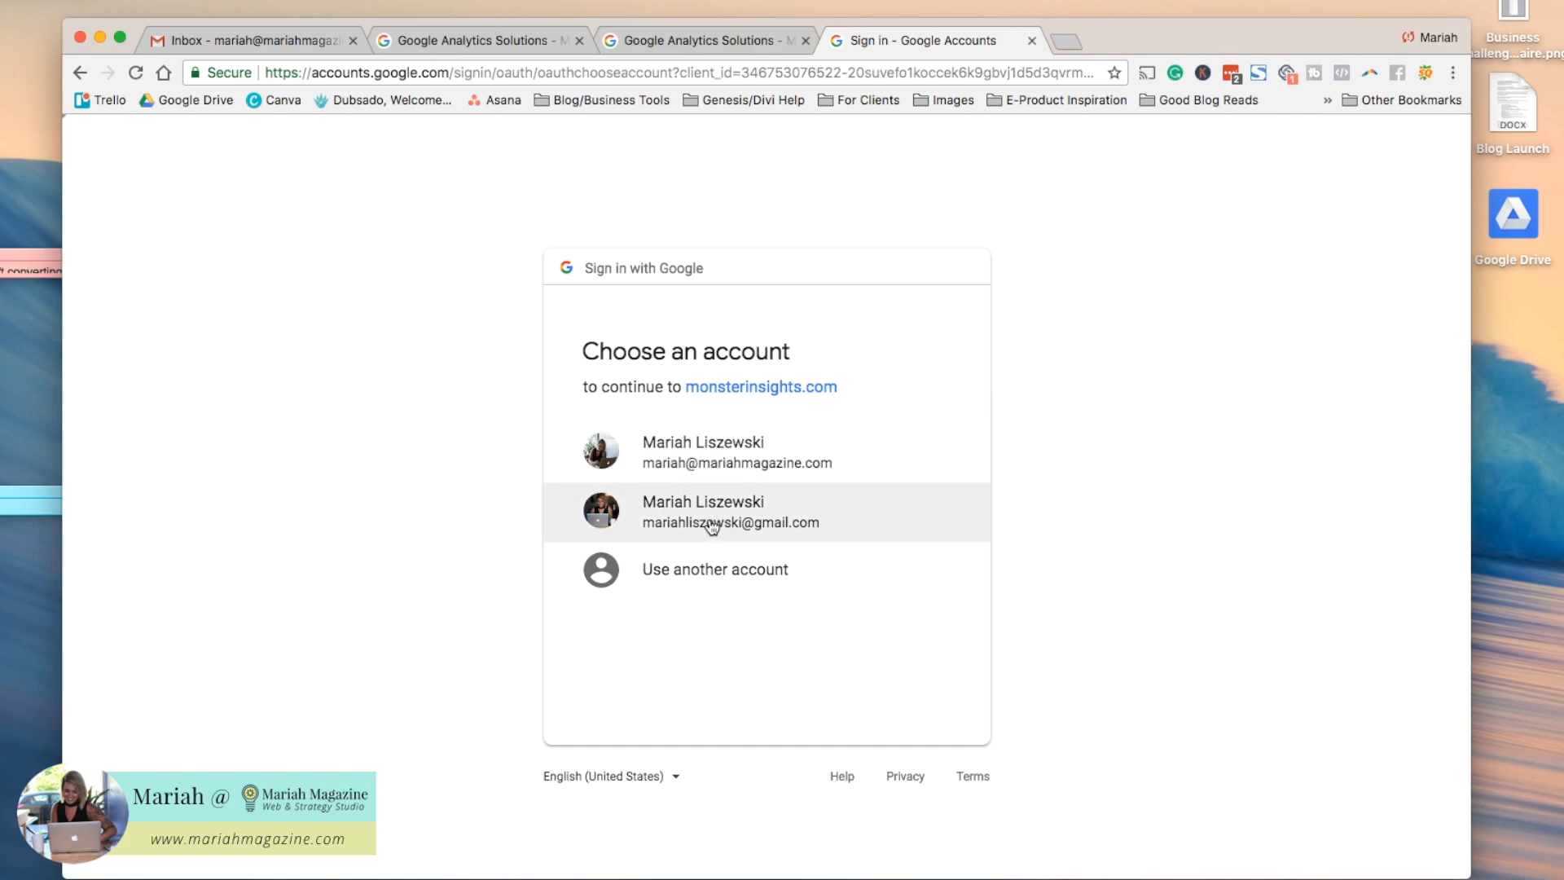
Step: Choose the Google account, allow access, and complete authentication with the 'All' profile
click(729, 511)
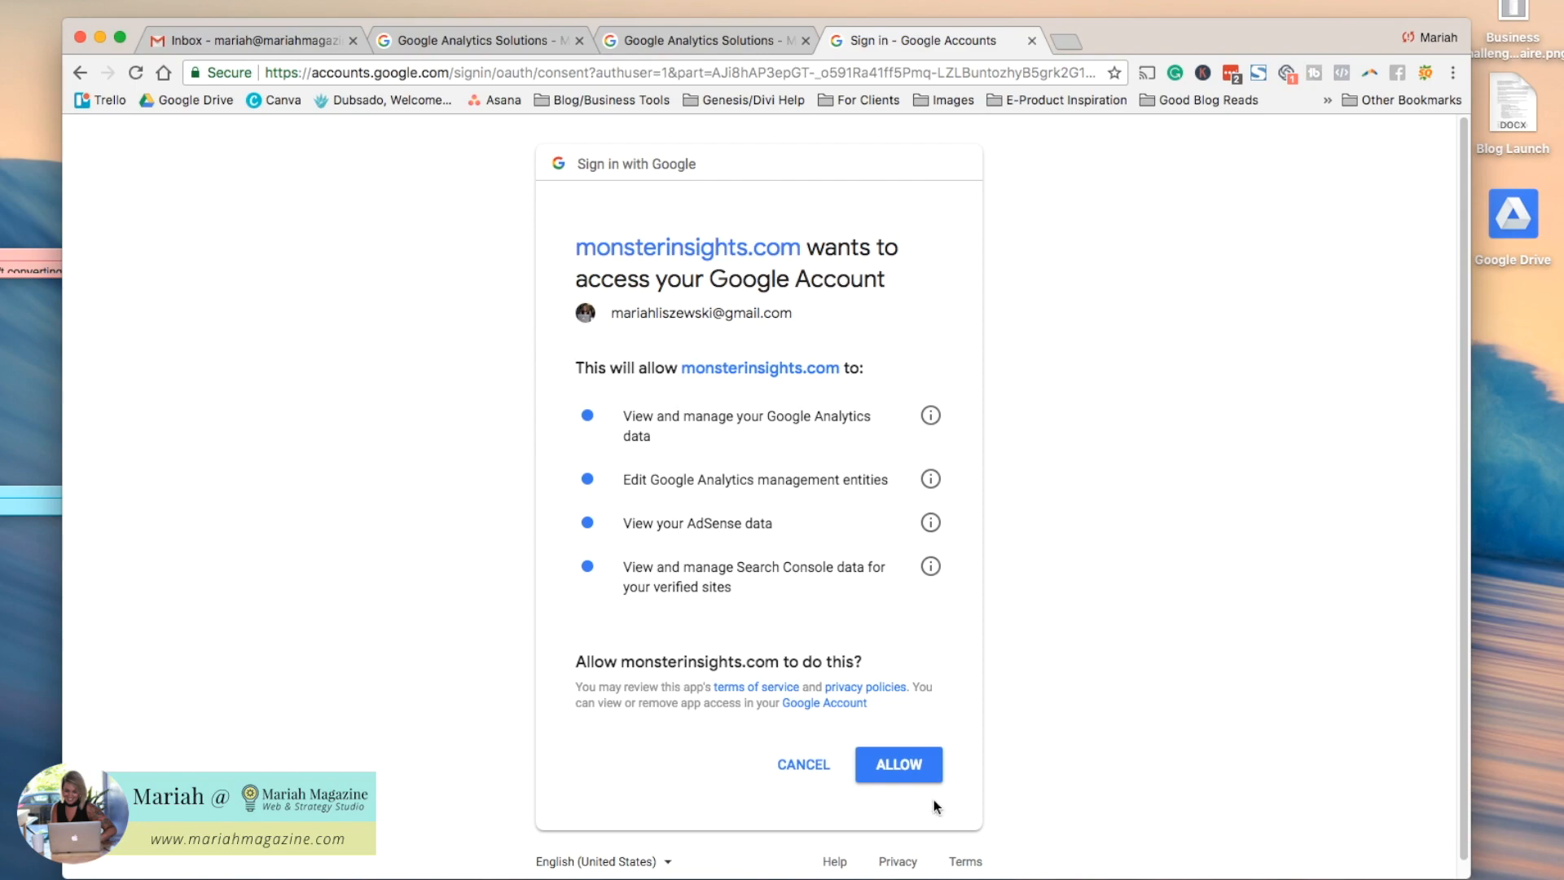
click(895, 763)
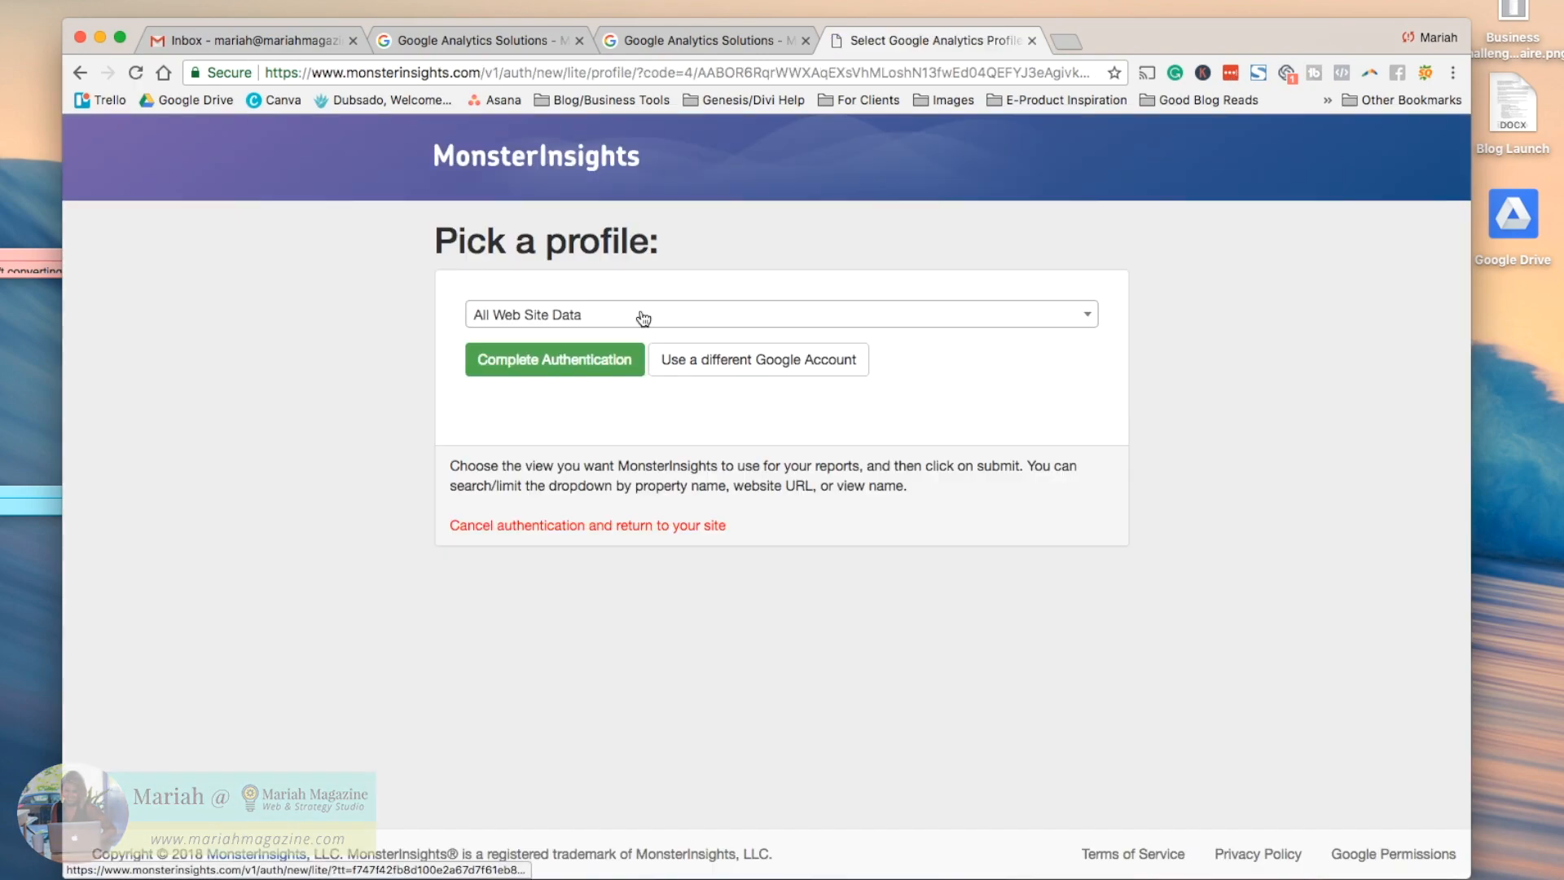
click(781, 315)
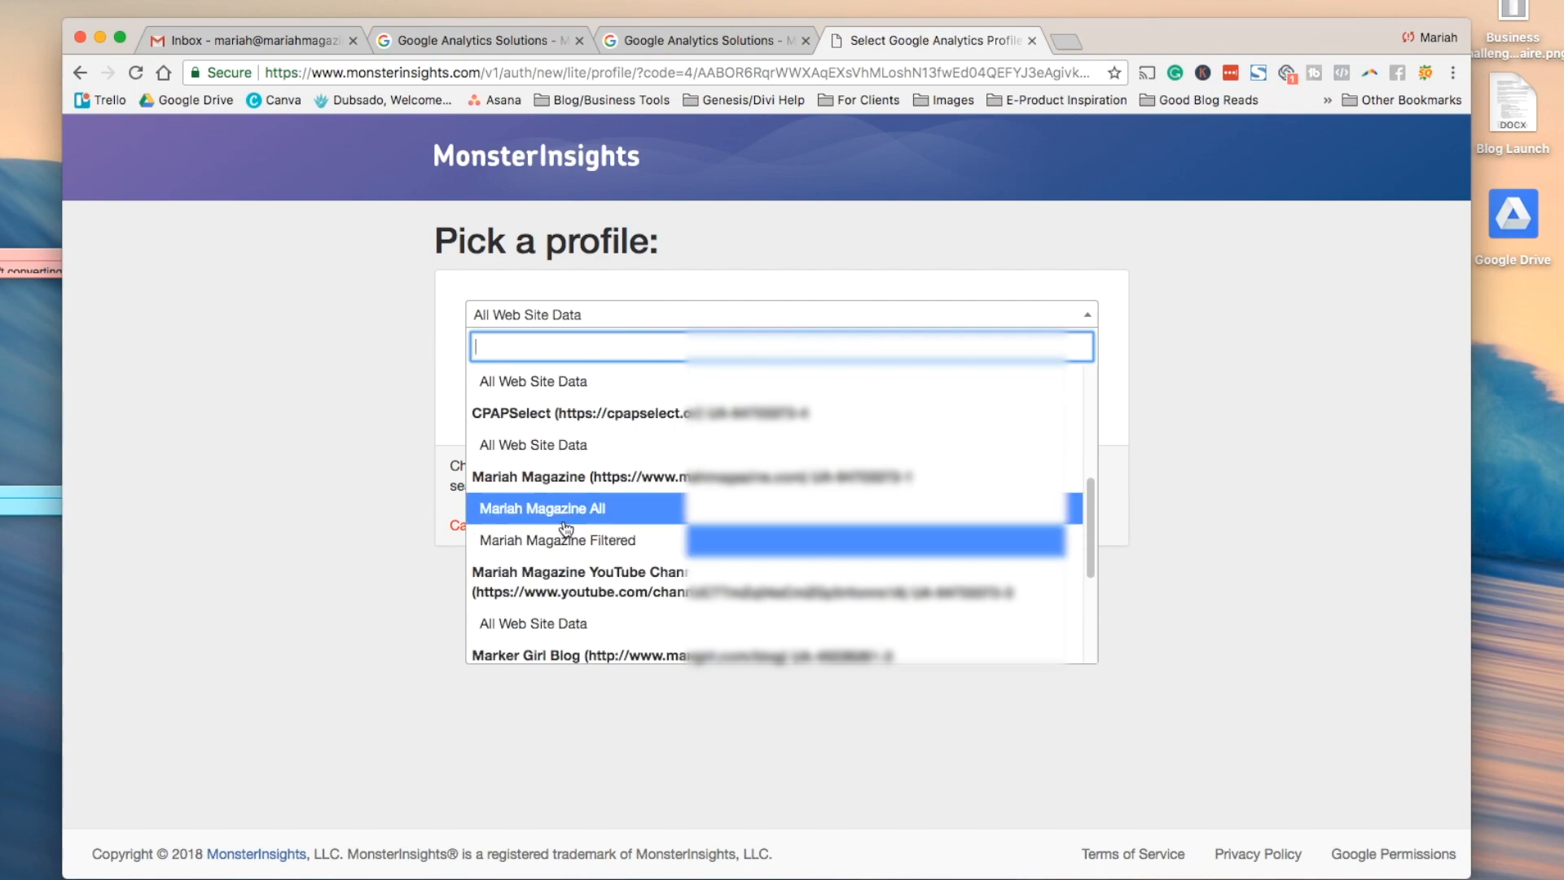
mouse_move(564, 539)
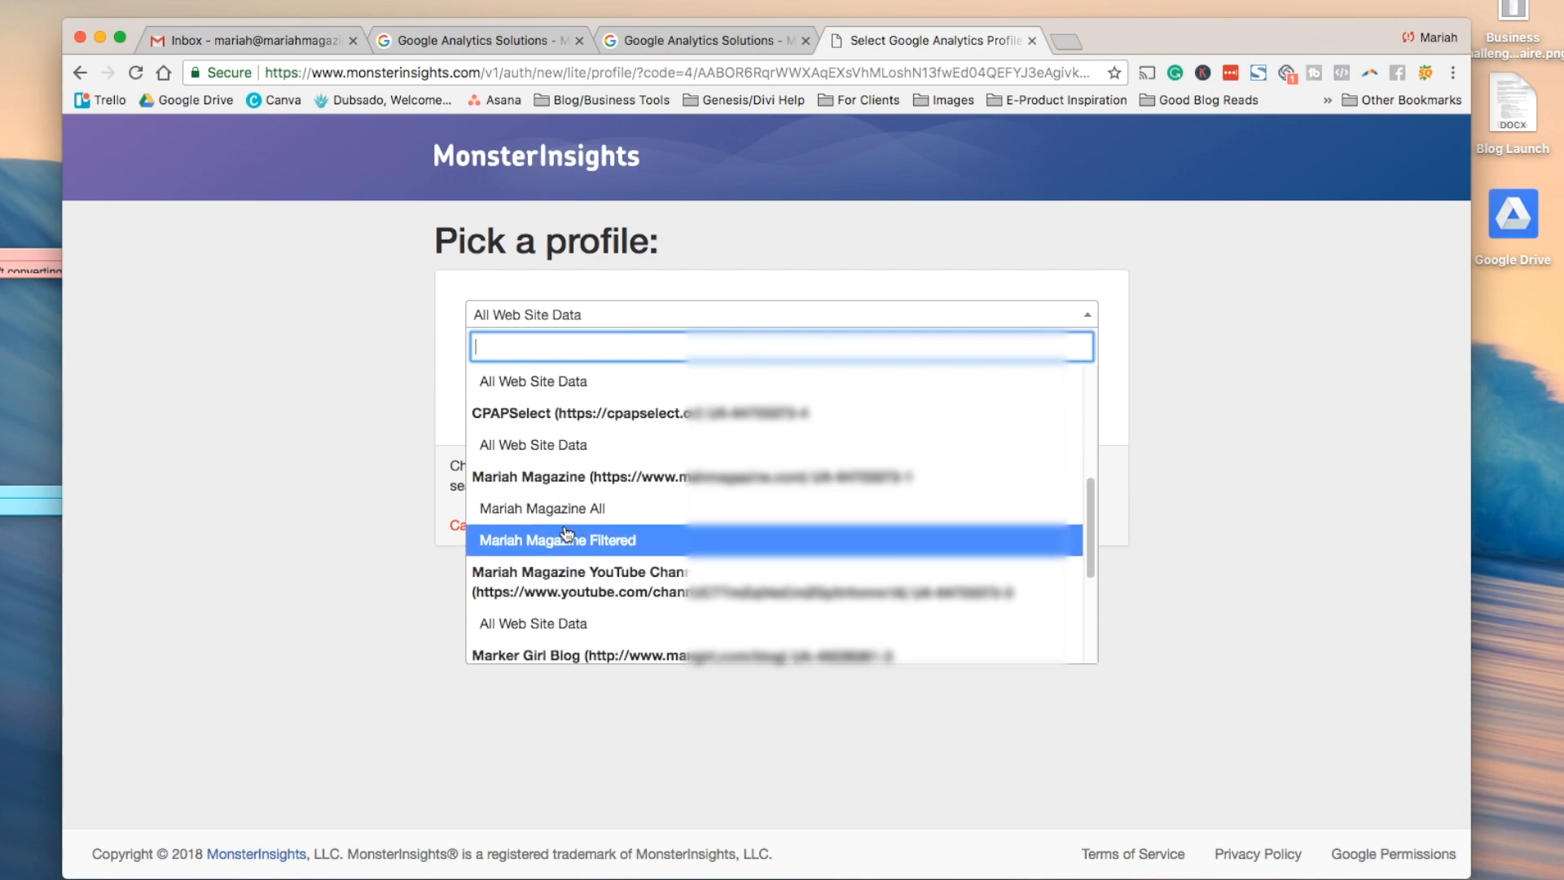
click(542, 508)
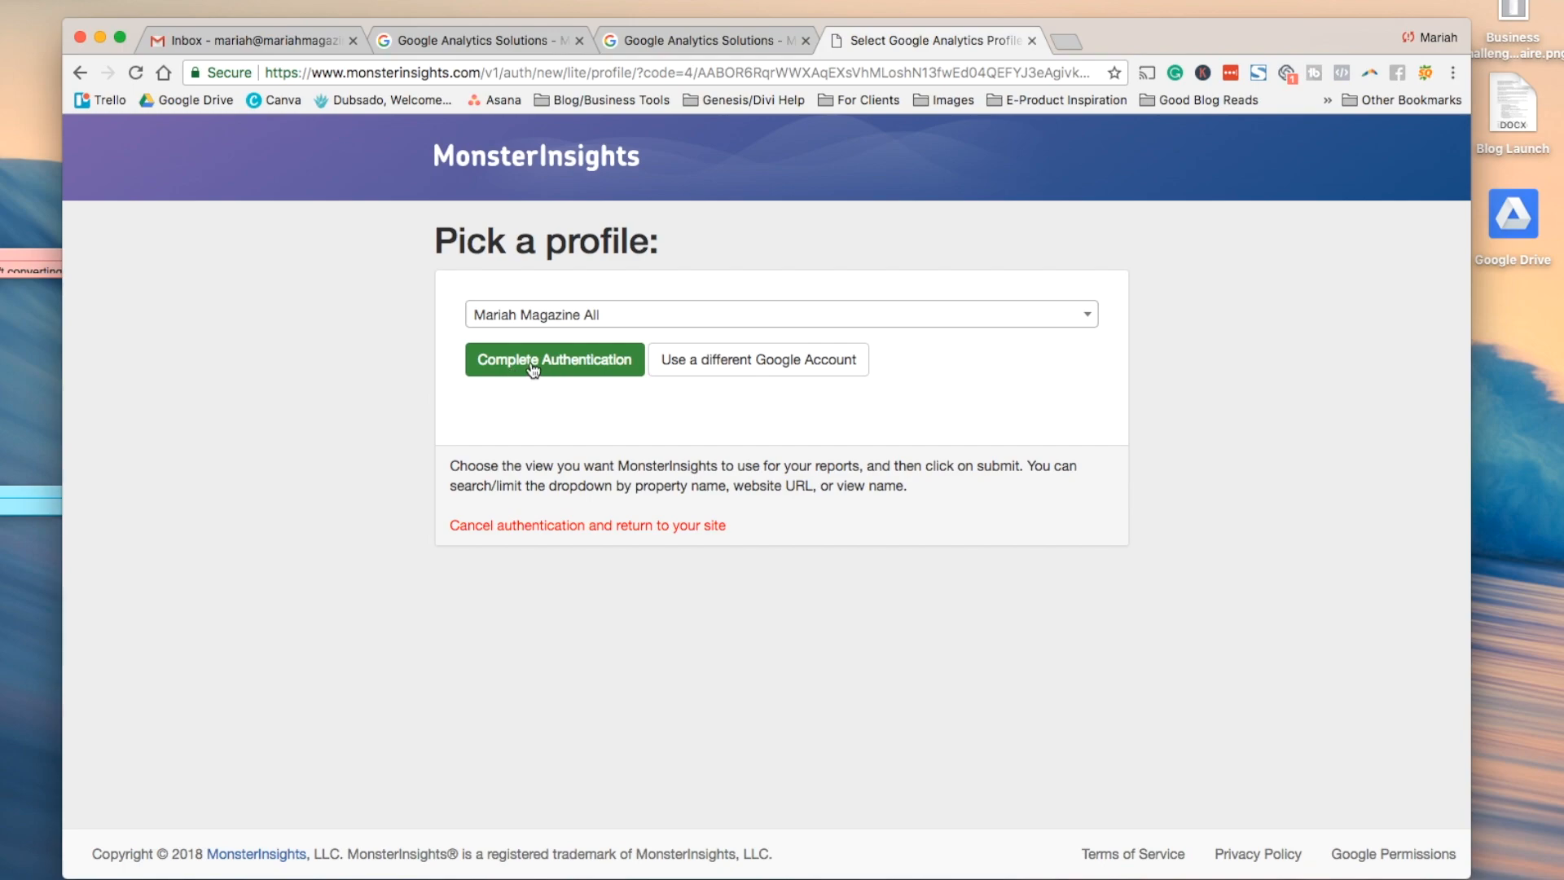
click(554, 359)
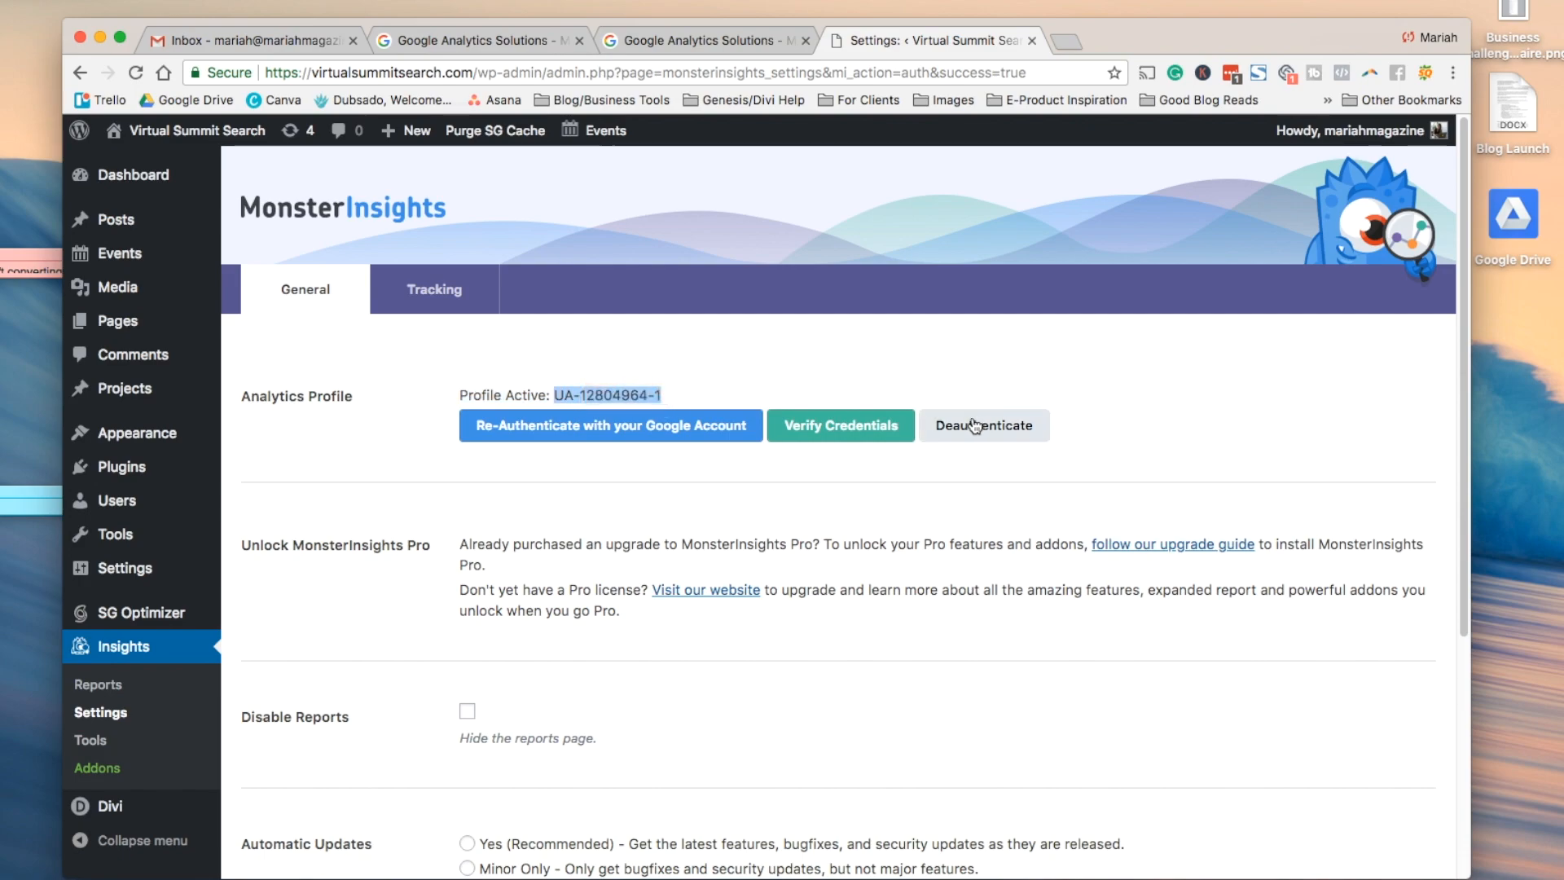
Step: Deauthenticate MonsterInsights, reveal the manual UA code field, and switch to Google Analytics
click(982, 425)
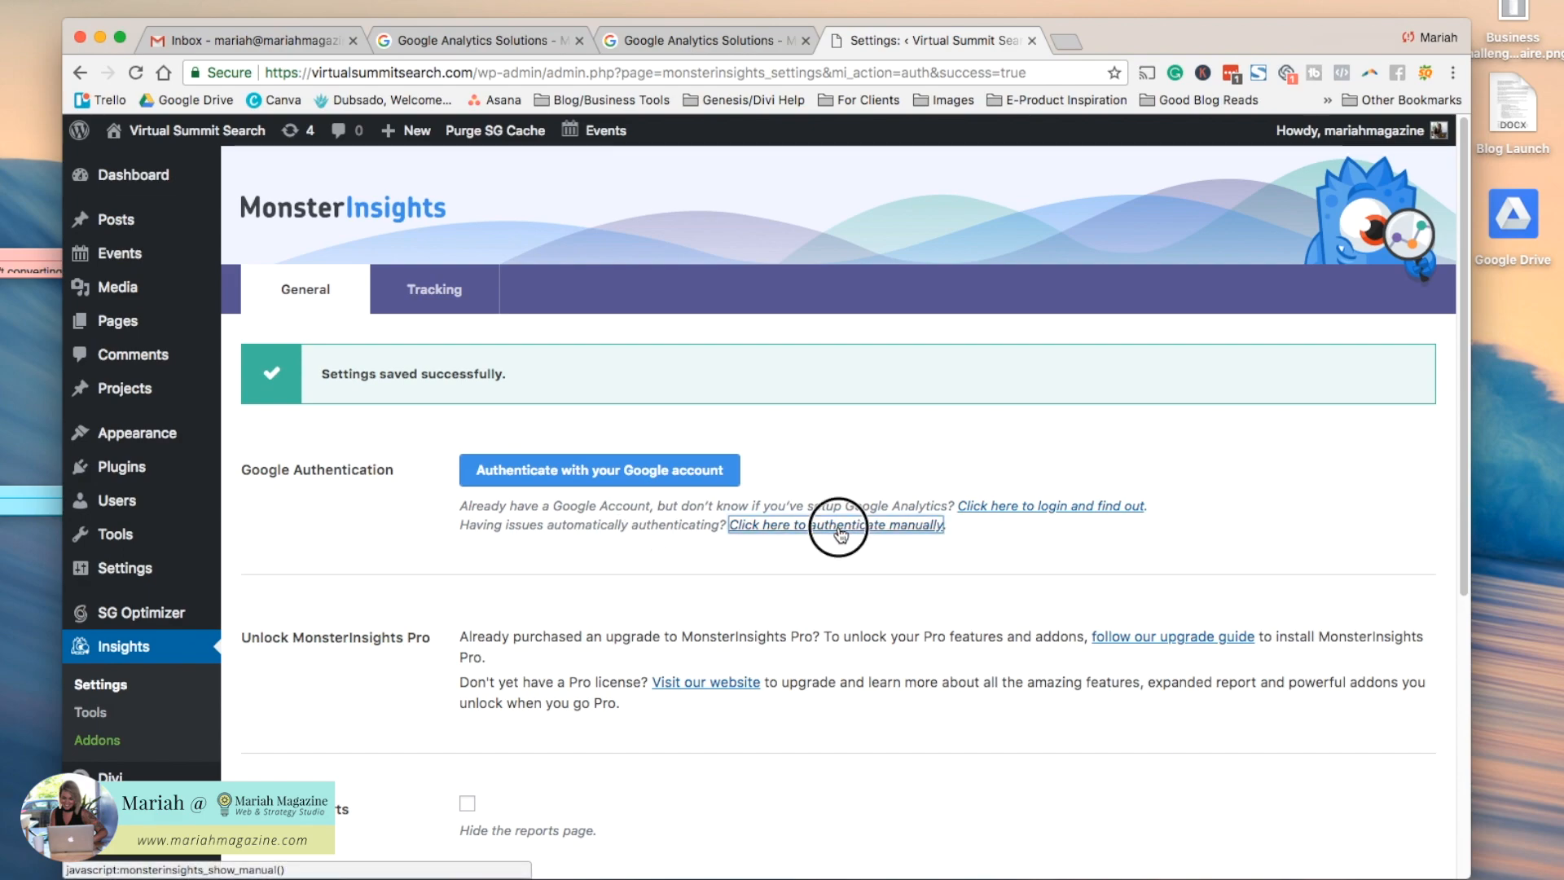
click(836, 526)
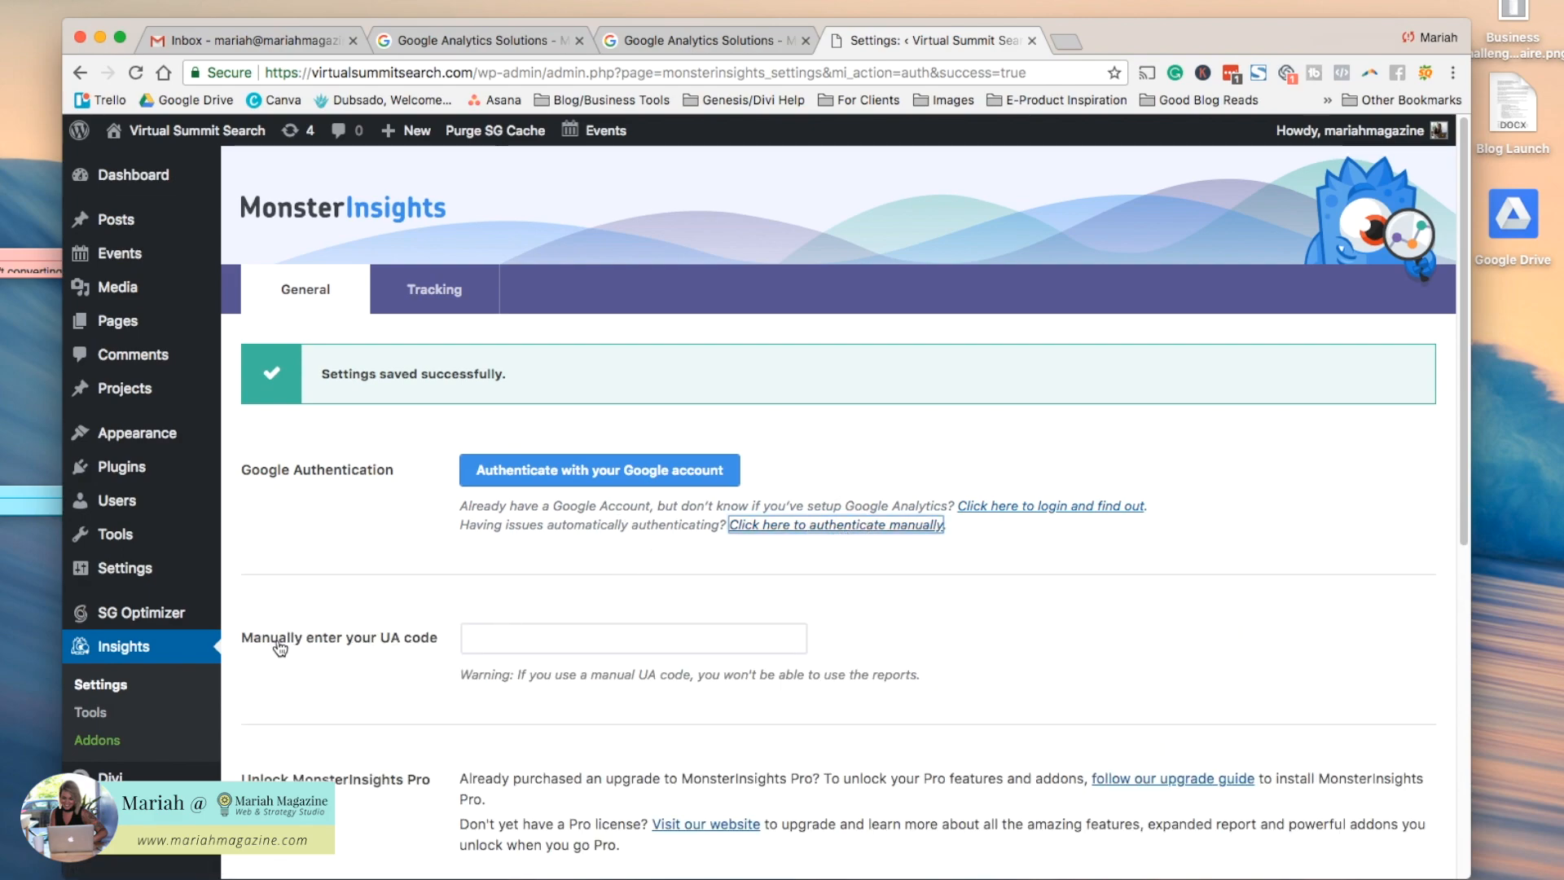
mouse_move(386, 659)
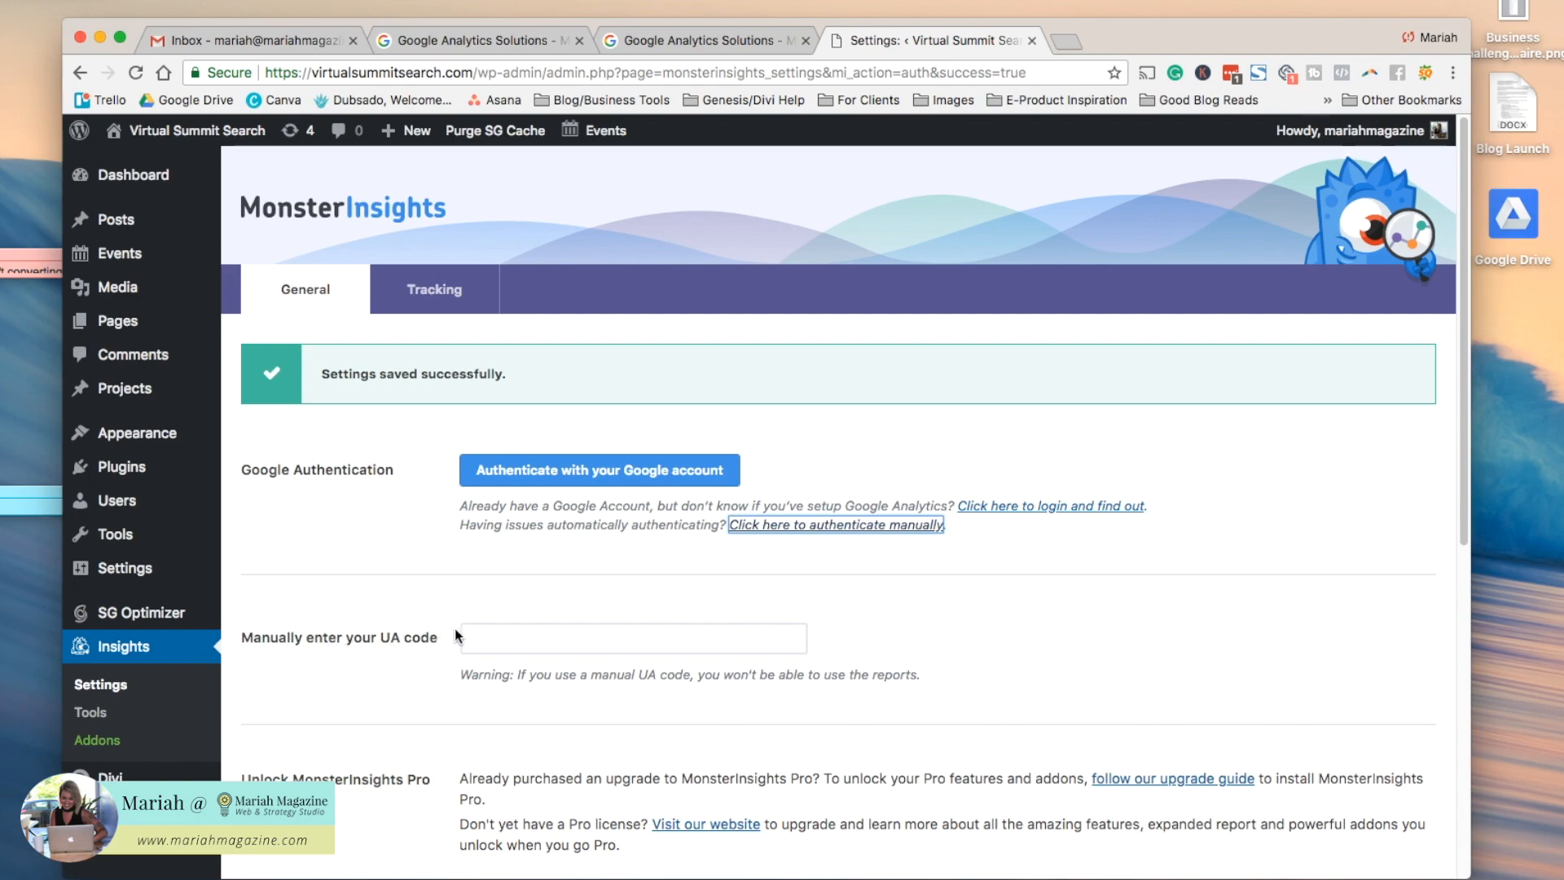
mouse_move(1004, 697)
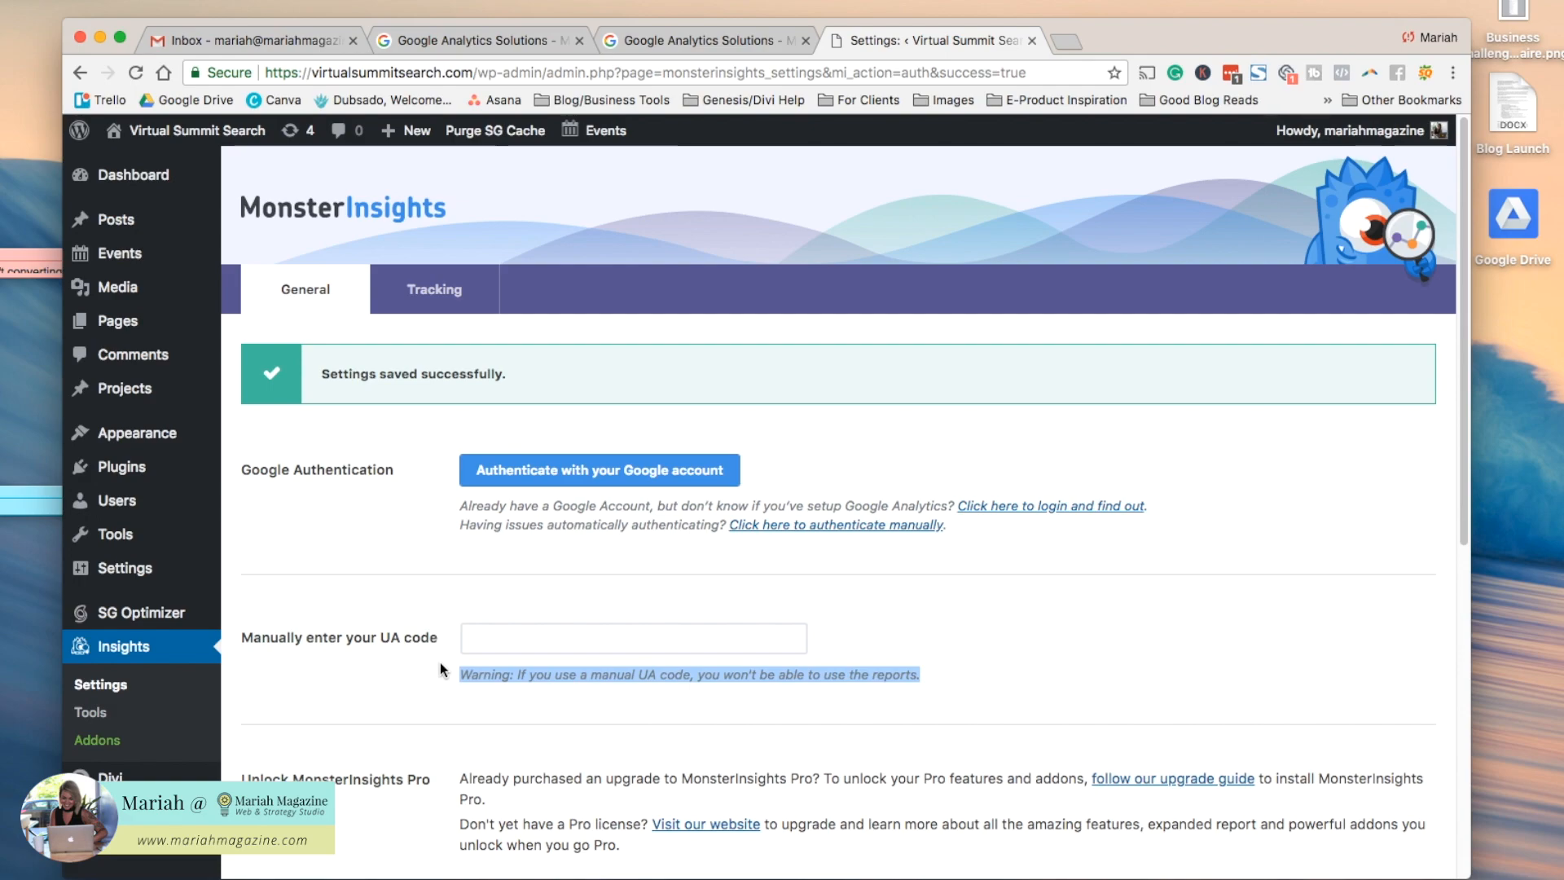
mouse_move(404, 646)
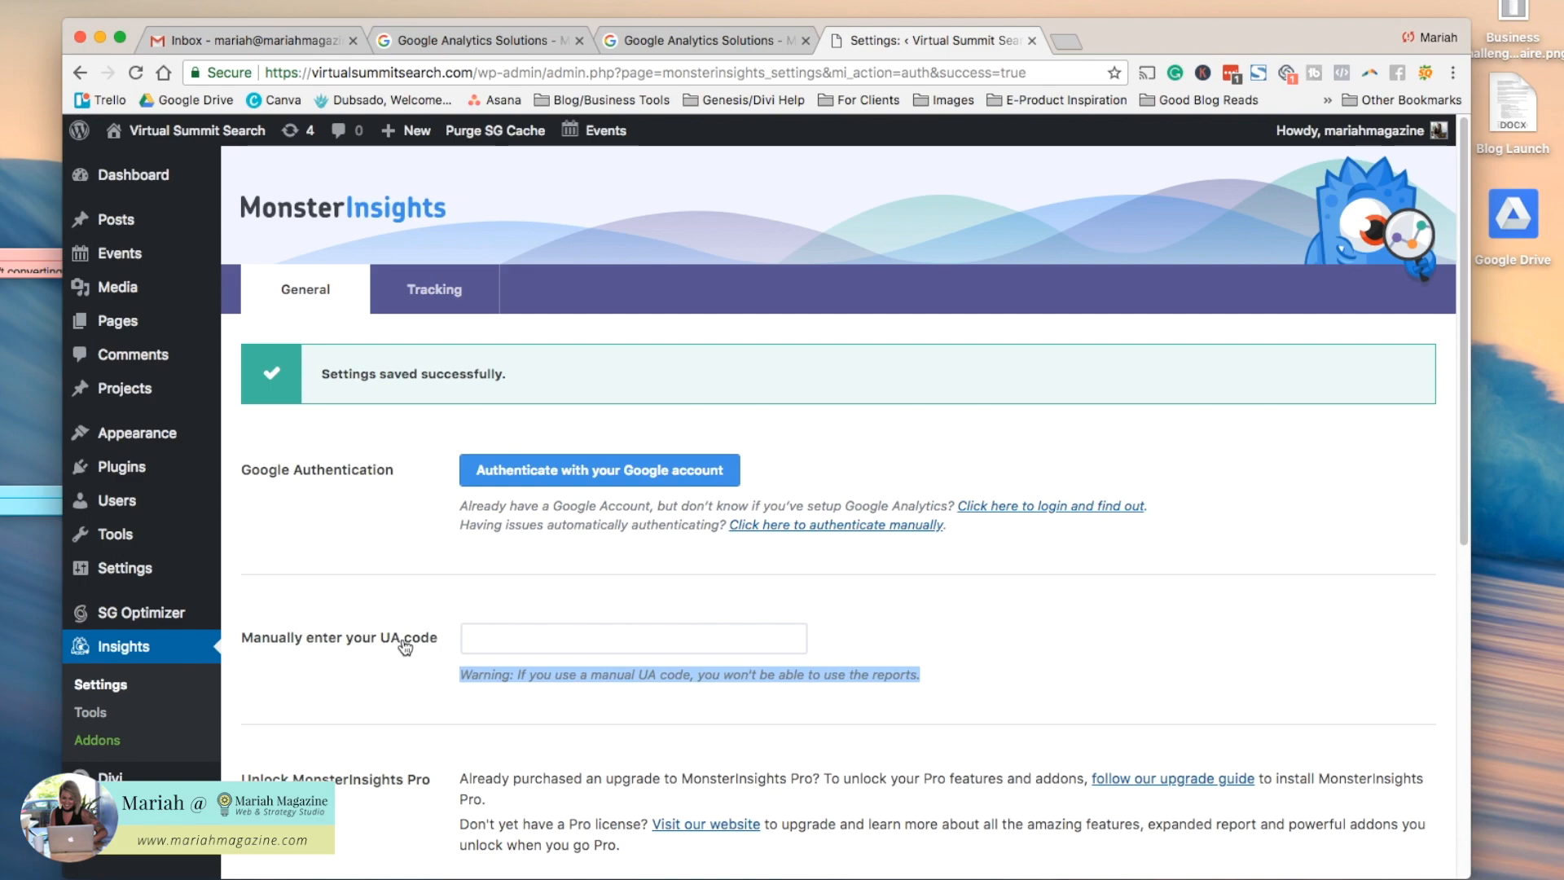
click(703, 40)
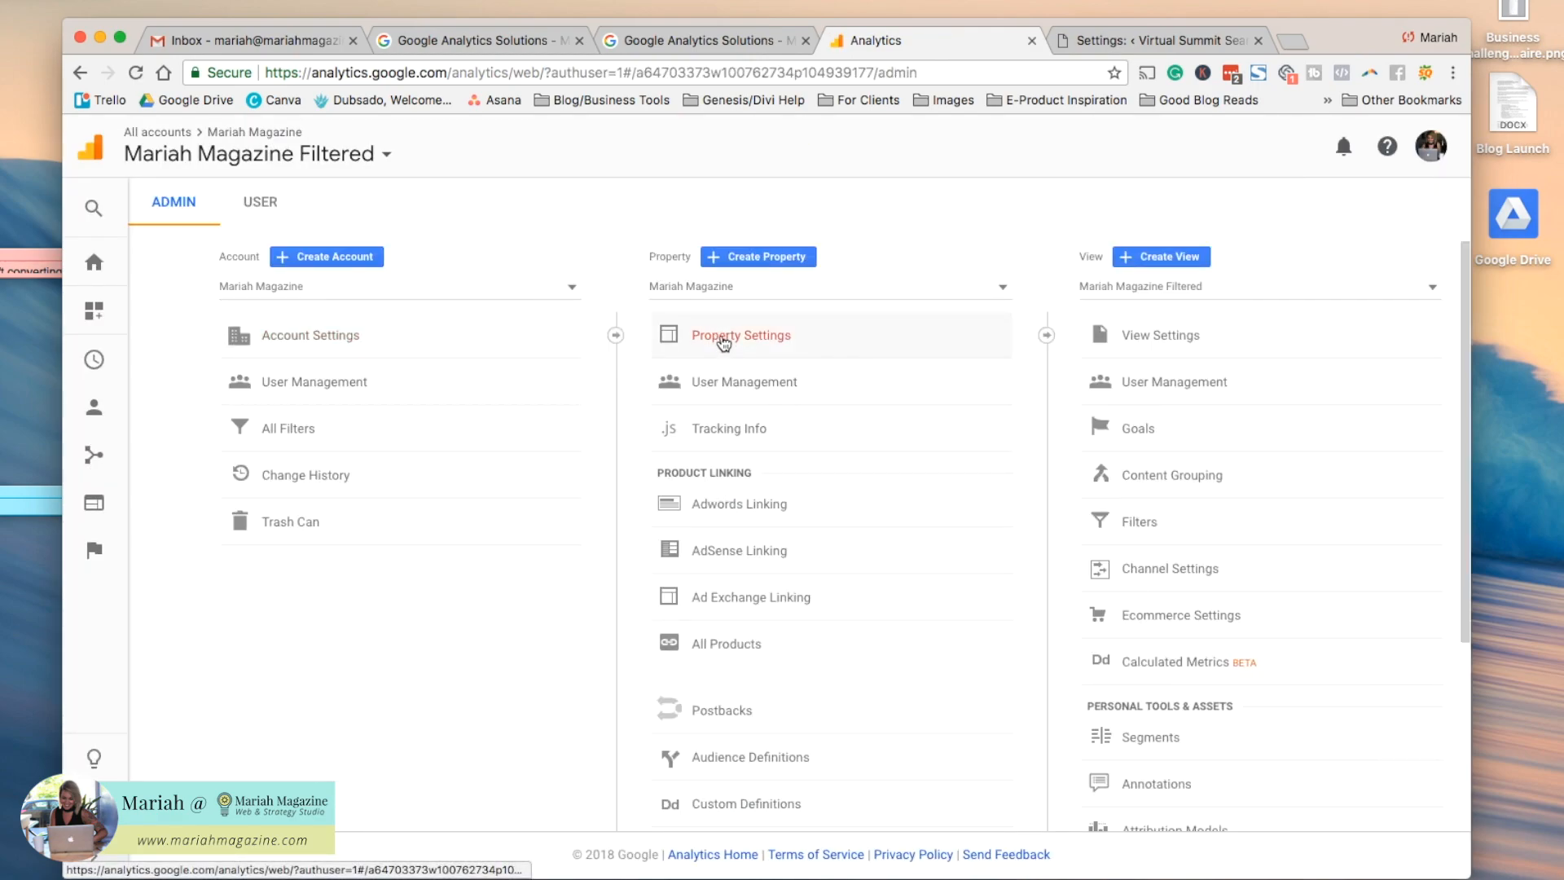
Step: Copy the Tracking Id from Property Settings and return to MonsterInsights in WordPress
click(741, 334)
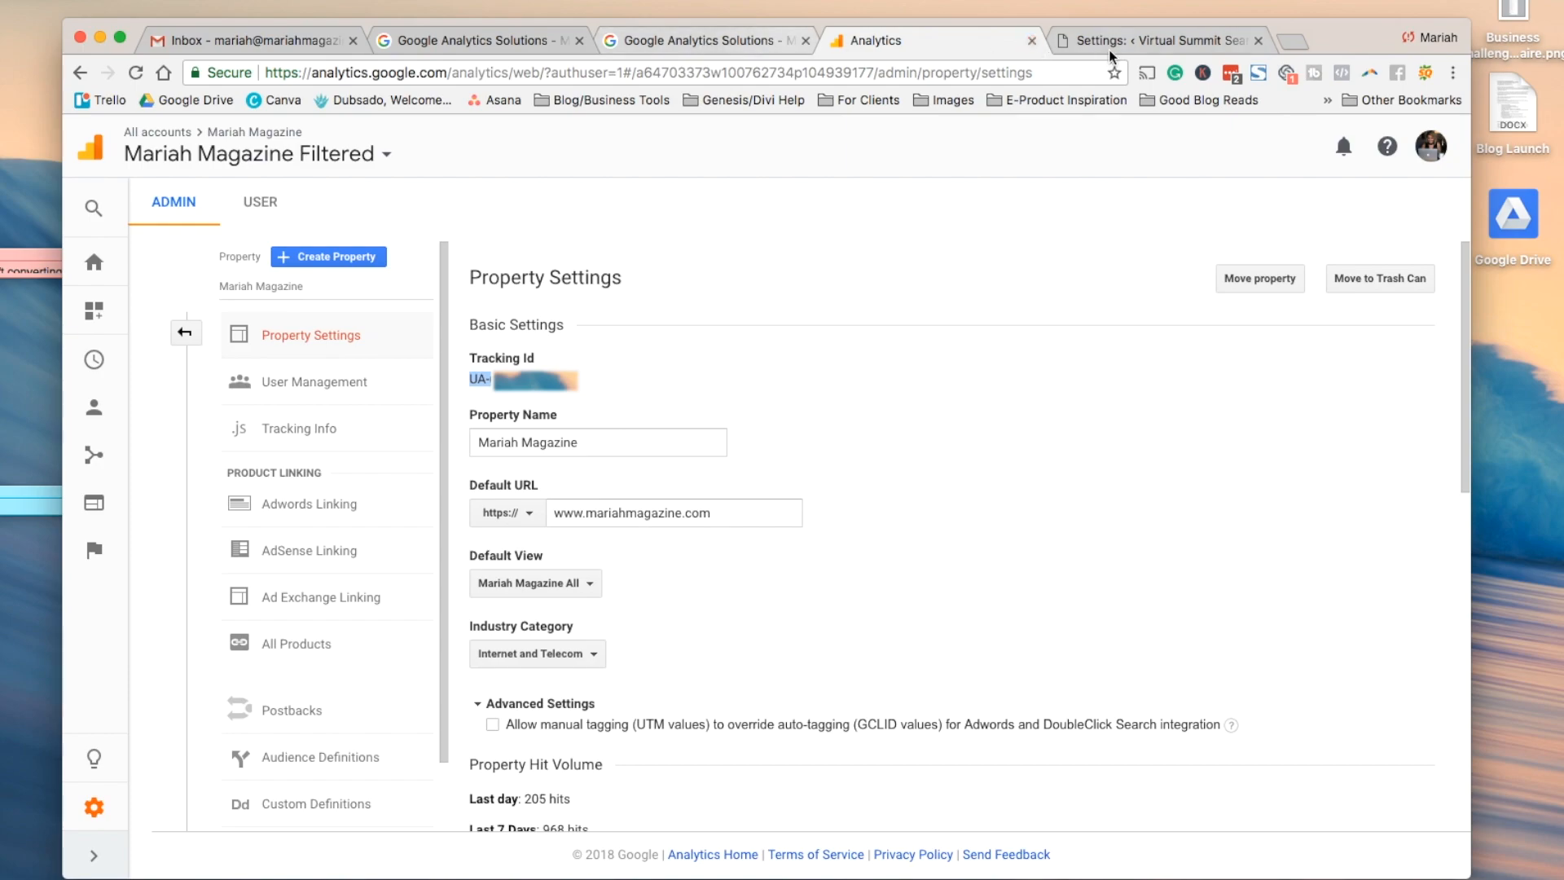
click(1147, 39)
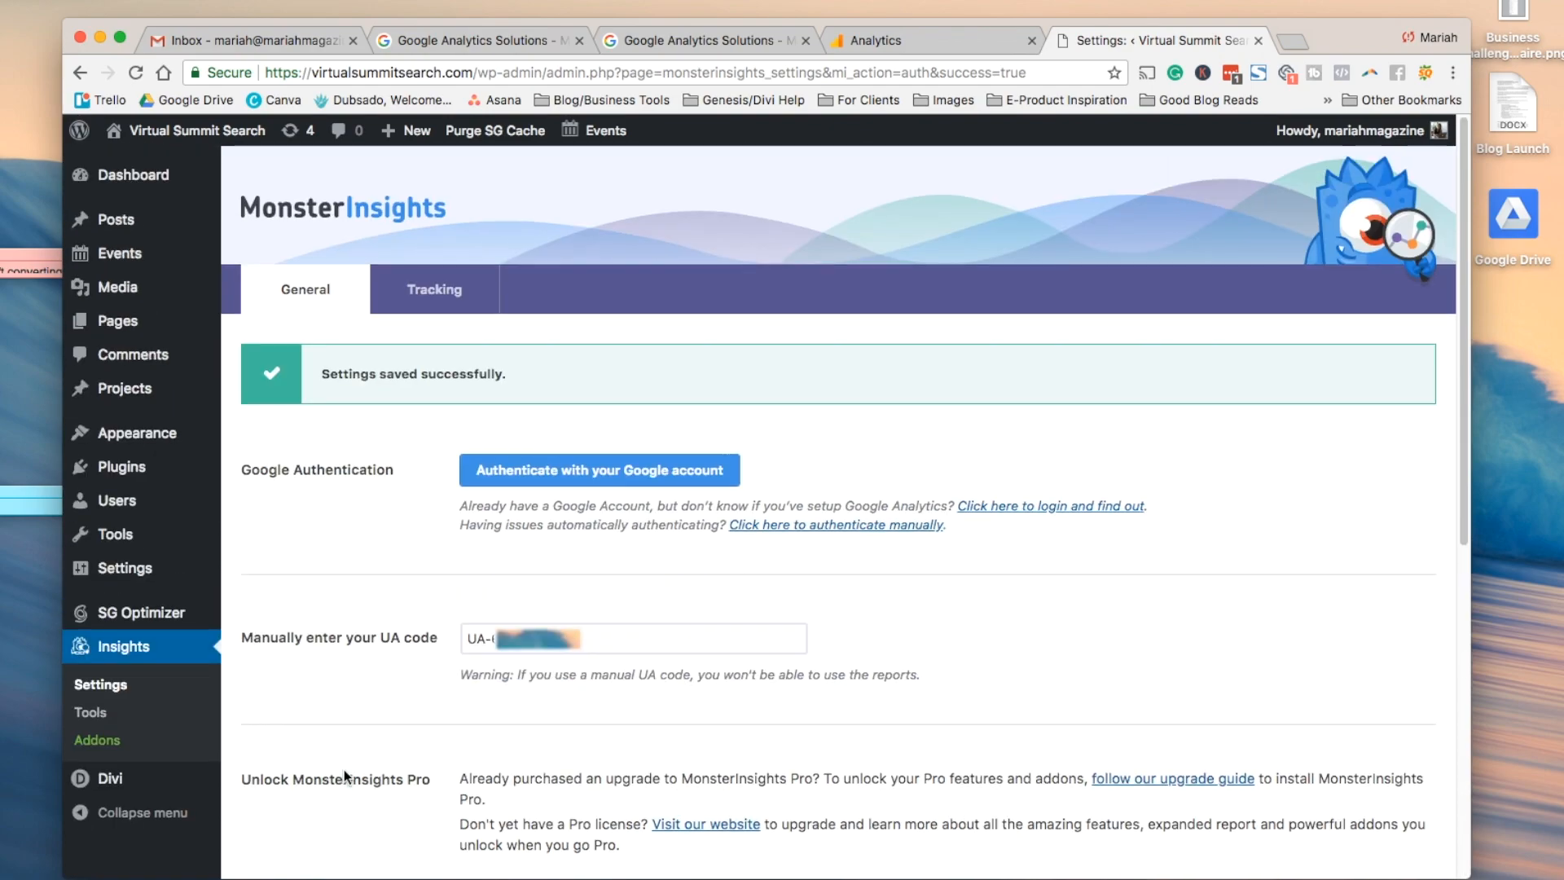
mouse_move(649, 683)
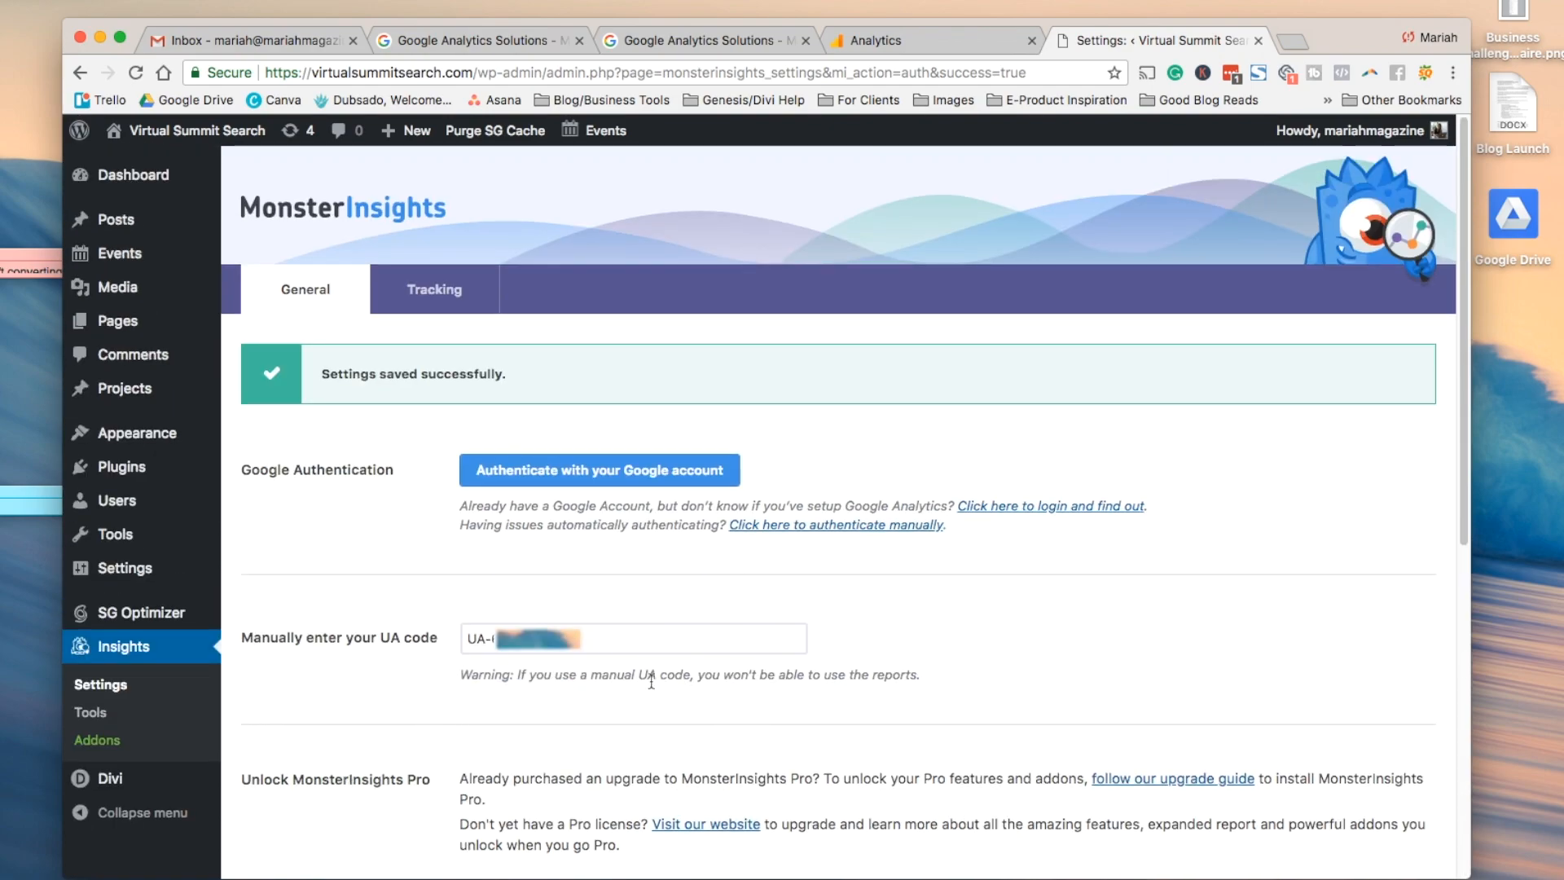